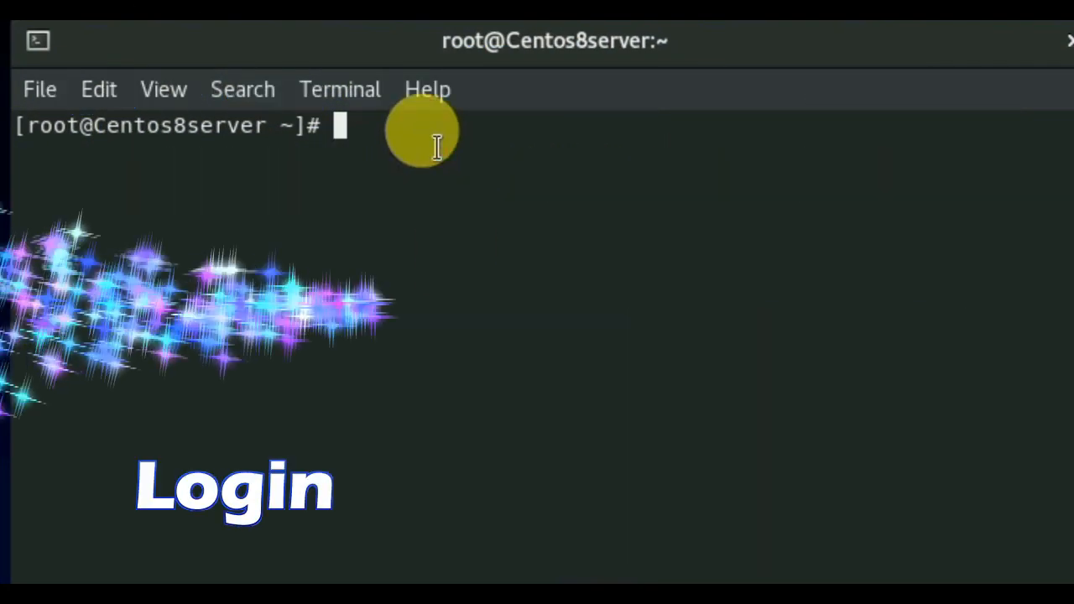
Run hostnamectl to show the server's hostname and CentOS 8 OS details.
{"action": "type", "text": "hostnamectl"}
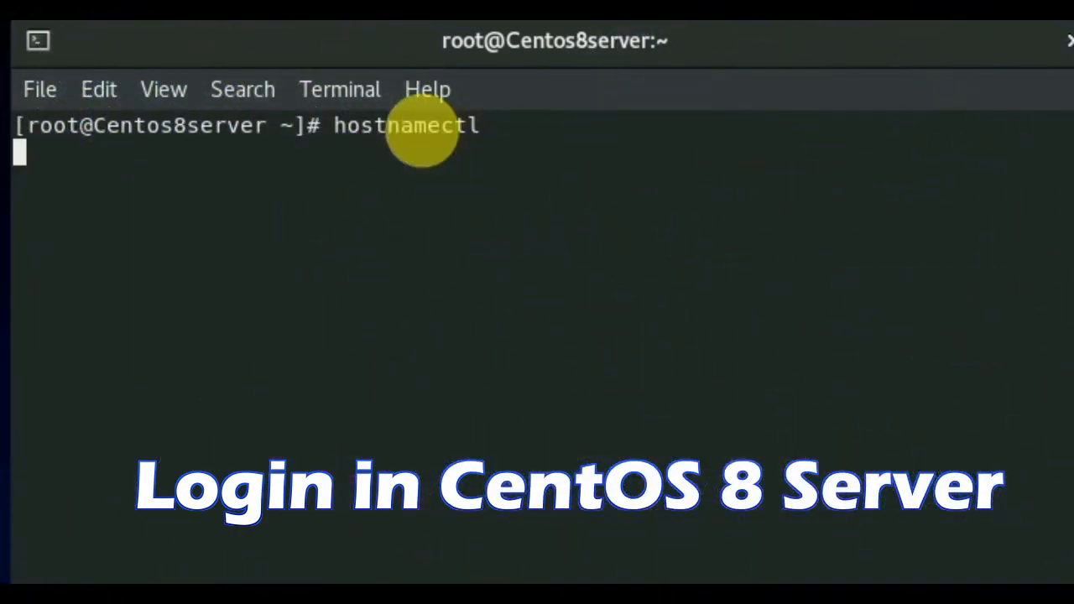
{"action": "key", "text": "Return"}
{"action": "type", "text": "yu"}
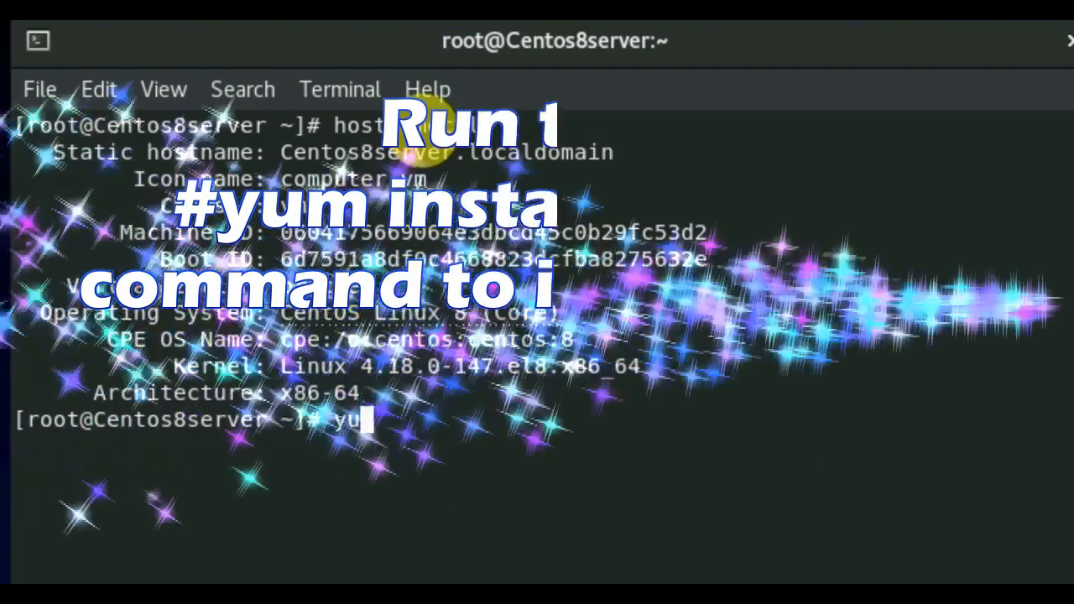
Run yum install nginx to begin installing nginx.
{"action": "type", "text": "m"}
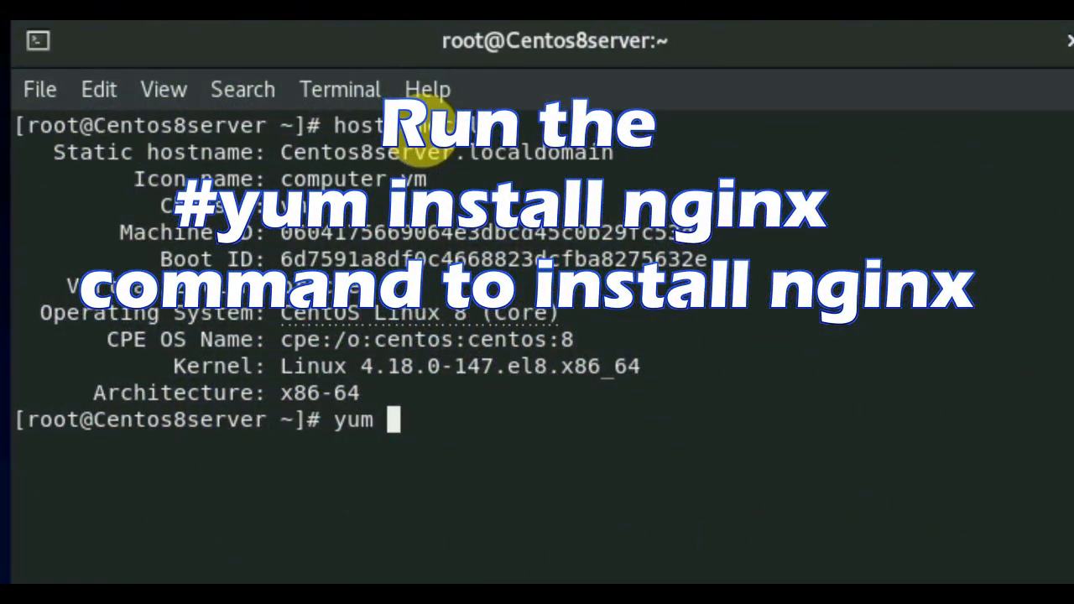
{"action": "type", "text": "ins"}
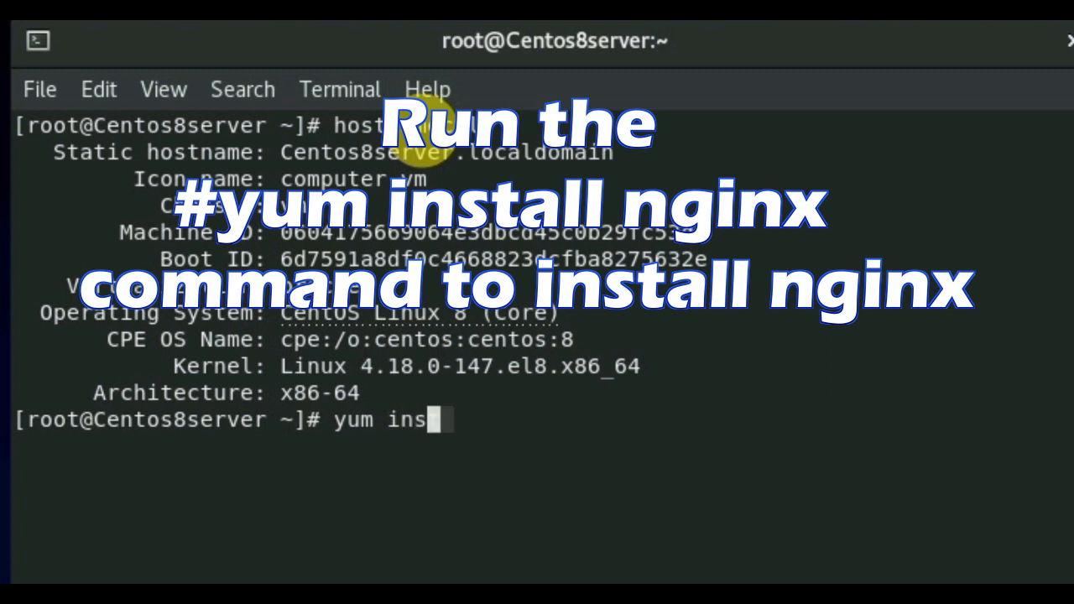
{"action": "type", "text": "tall"}
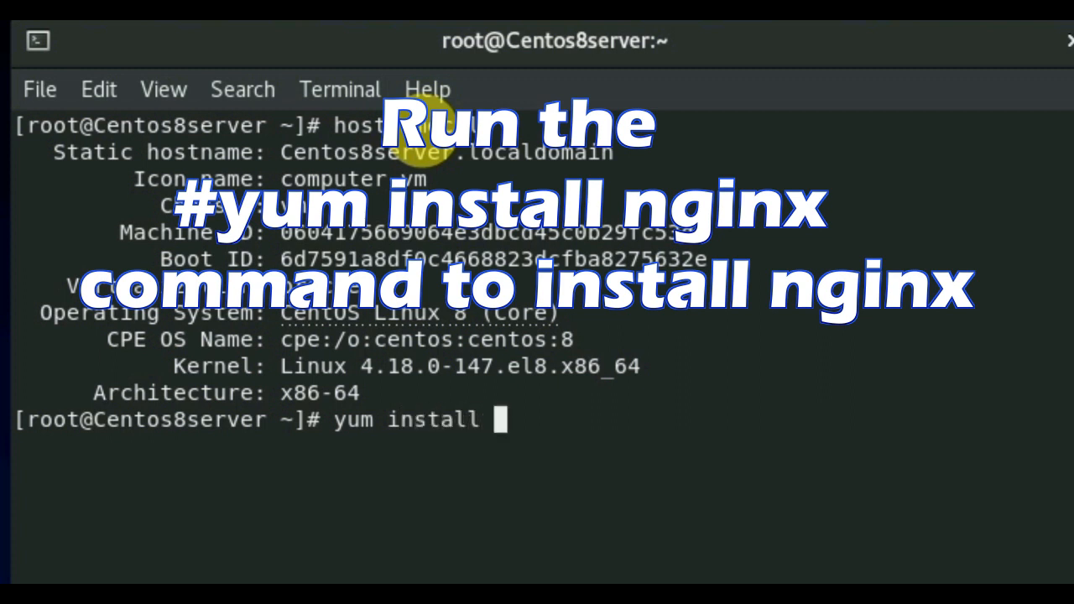
{"action": "type", "text": "ngi"}
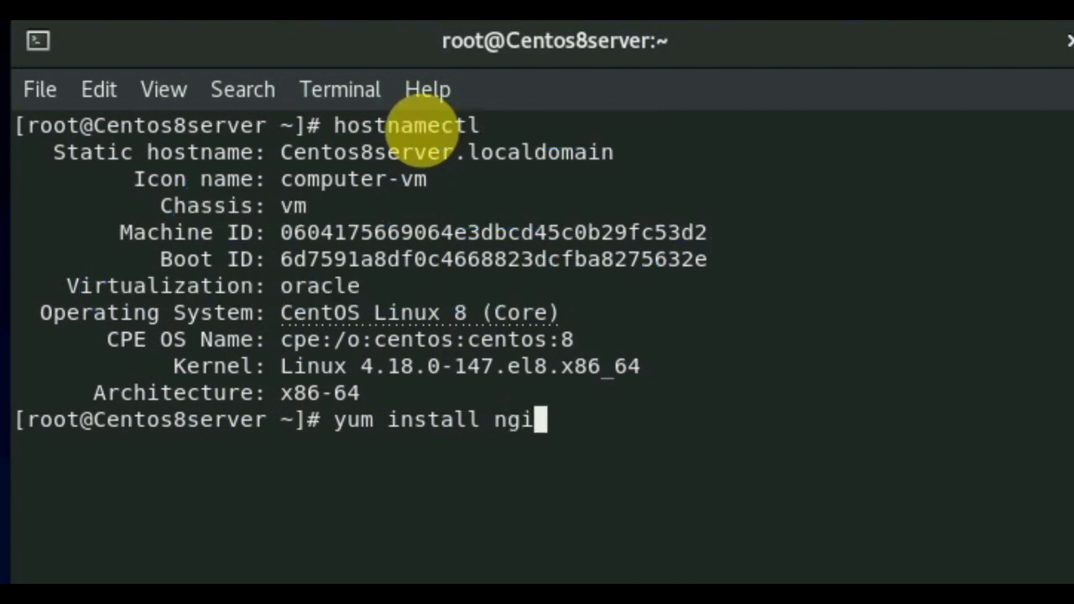
{"action": "type", "text": "nx"}
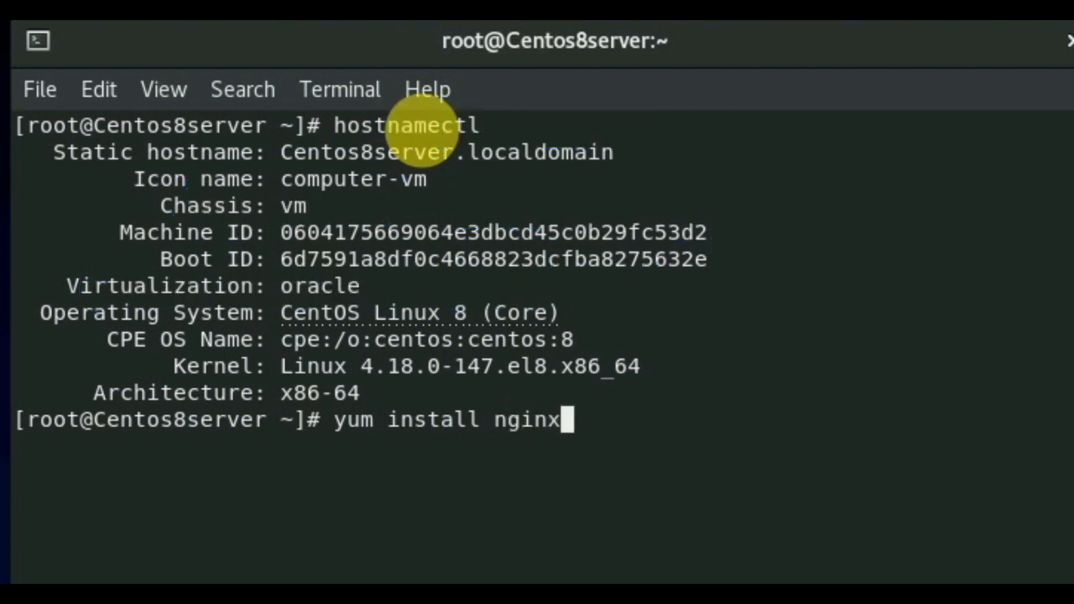
{"action": "key", "text": "Return"}
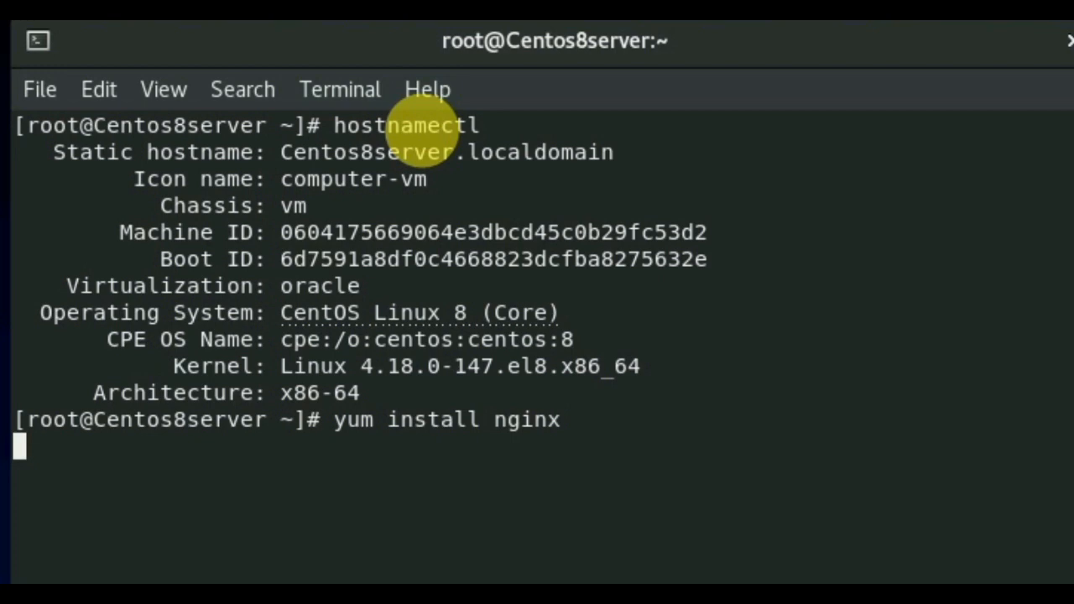
{"action": "key", "text": "Return"}
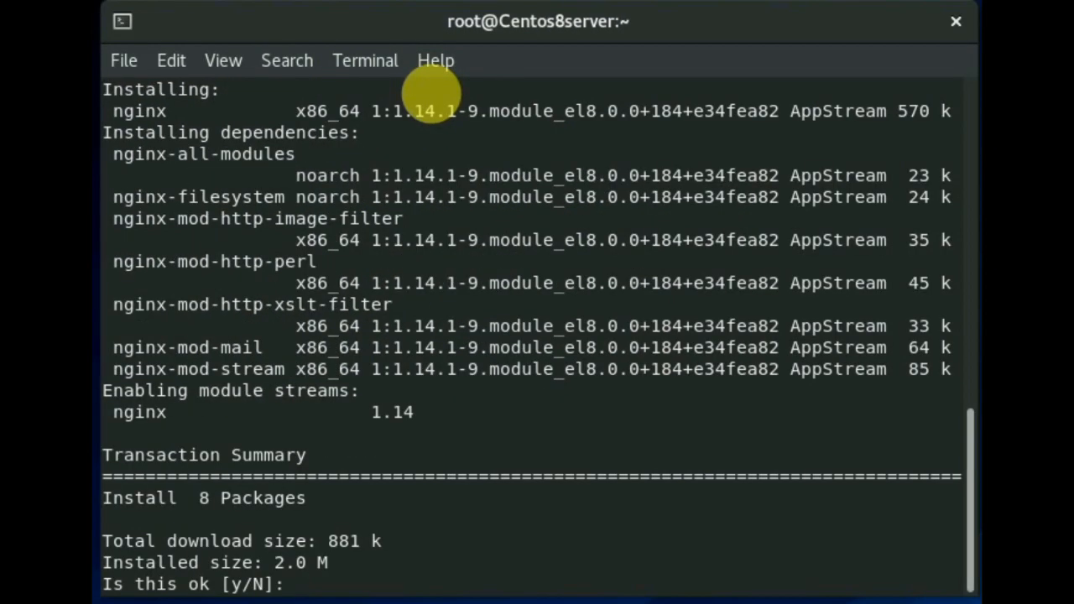
{"action": "mouse_move", "coordinate": [483, 183]}
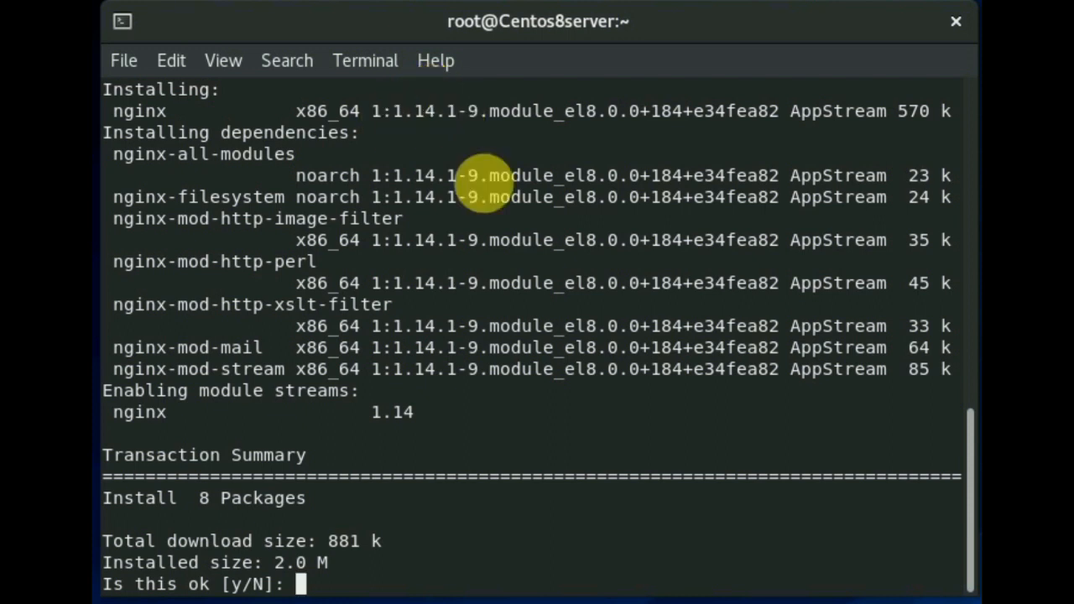
{"action": "mouse_move", "coordinate": [202, 281]}
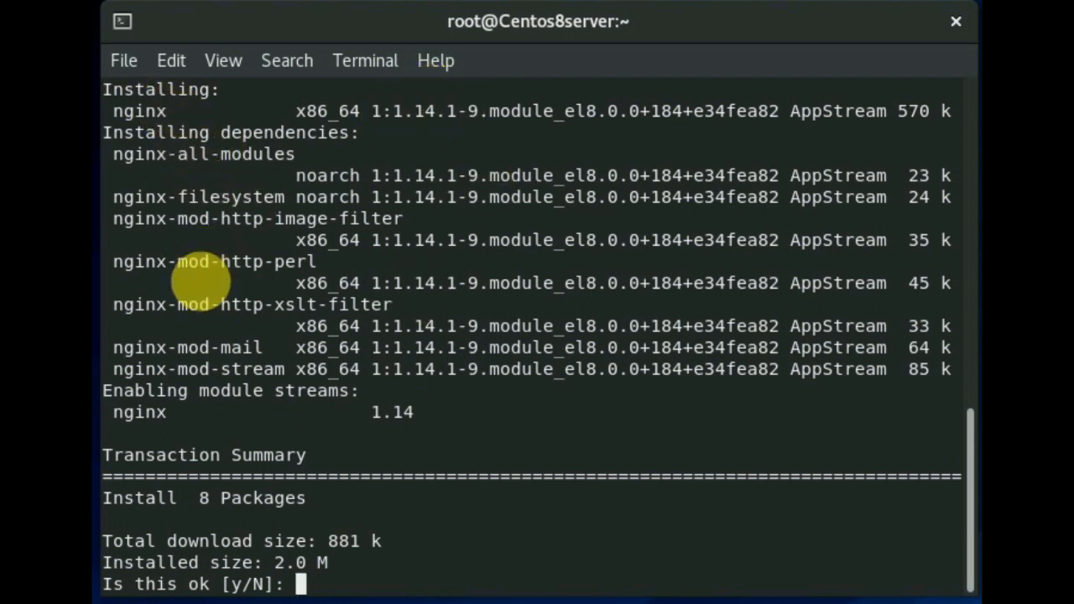
{"action": "mouse_move", "coordinate": [960, 554]}
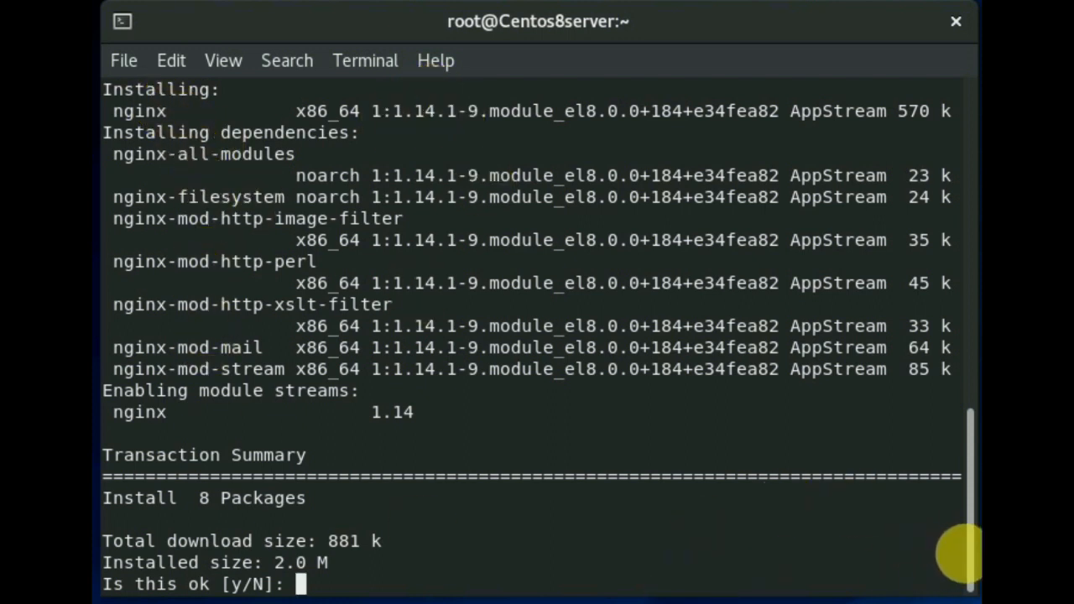
Review the package list and approve installing all 8 packages with y.
{"action": "scroll", "scroll_direction": "up", "scroll_amount": 3}
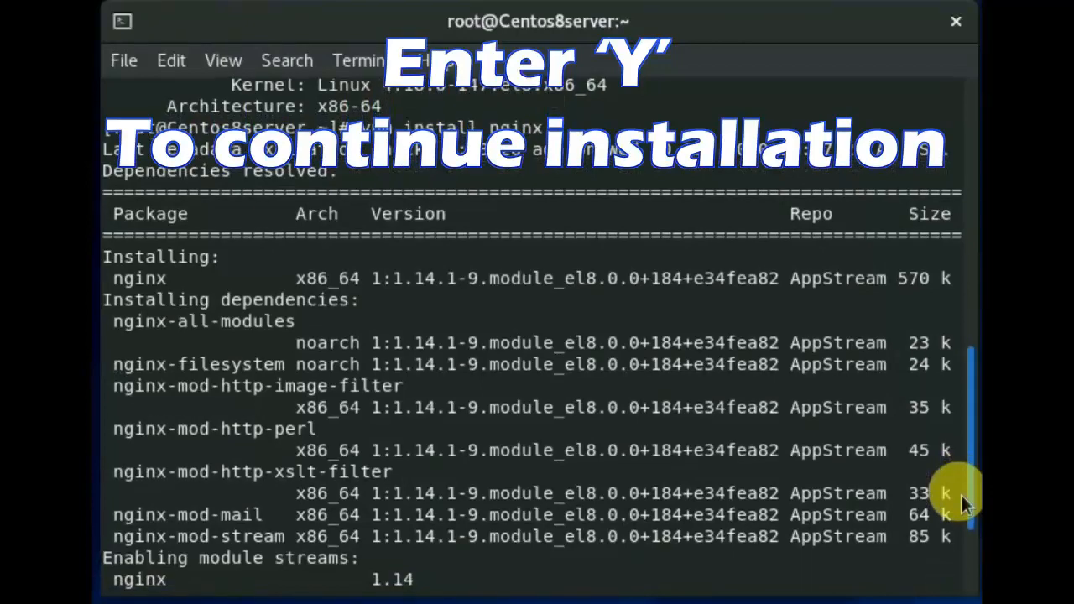
{"action": "scroll", "scroll_direction": "down", "scroll_amount": 3}
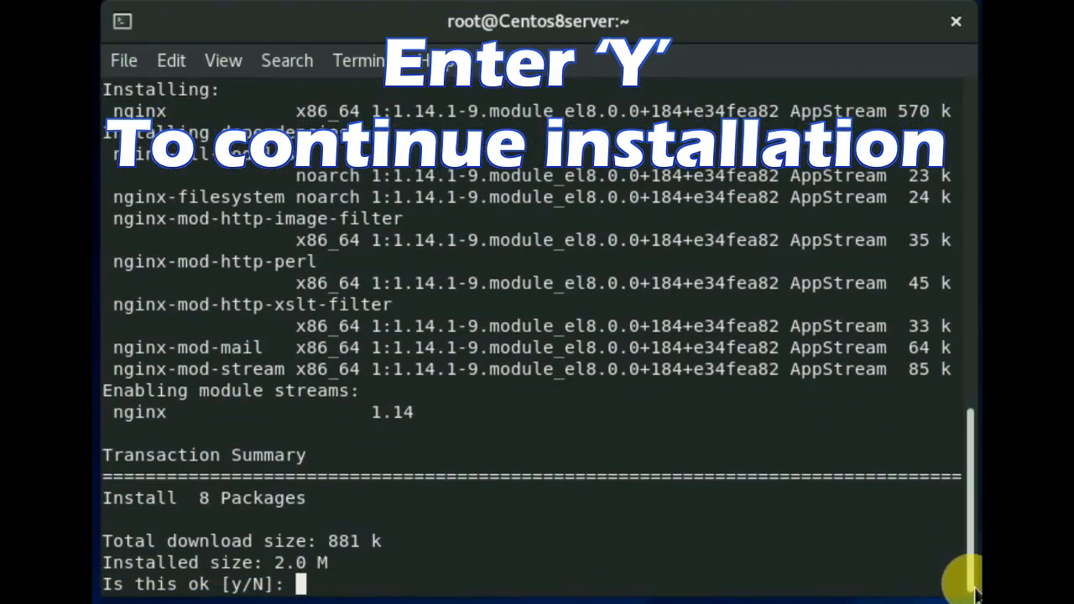
{"action": "type", "text": "y"}
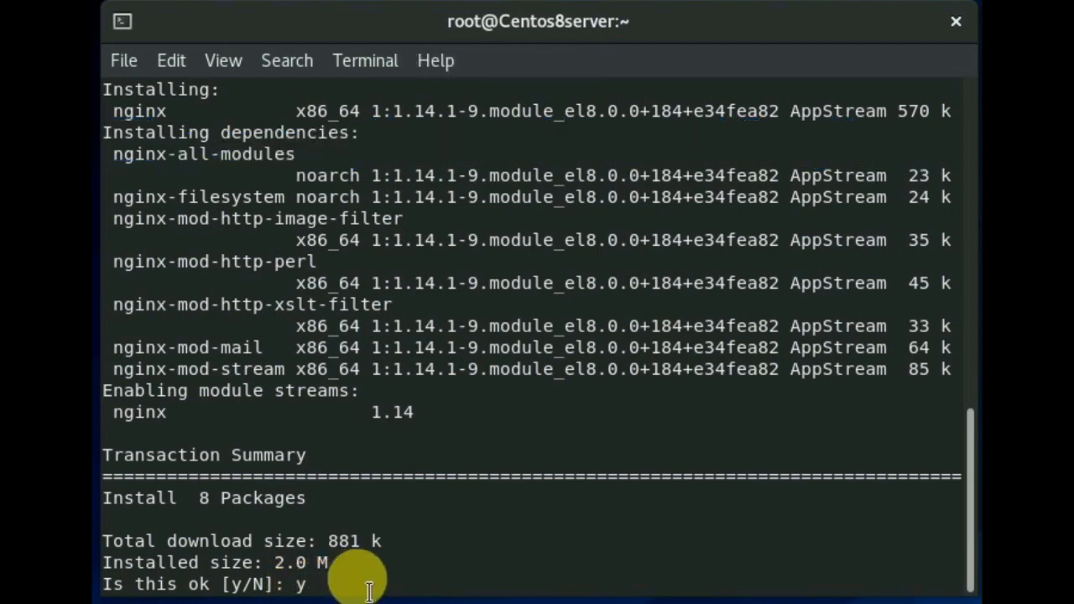
{"action": "key", "text": "Return"}
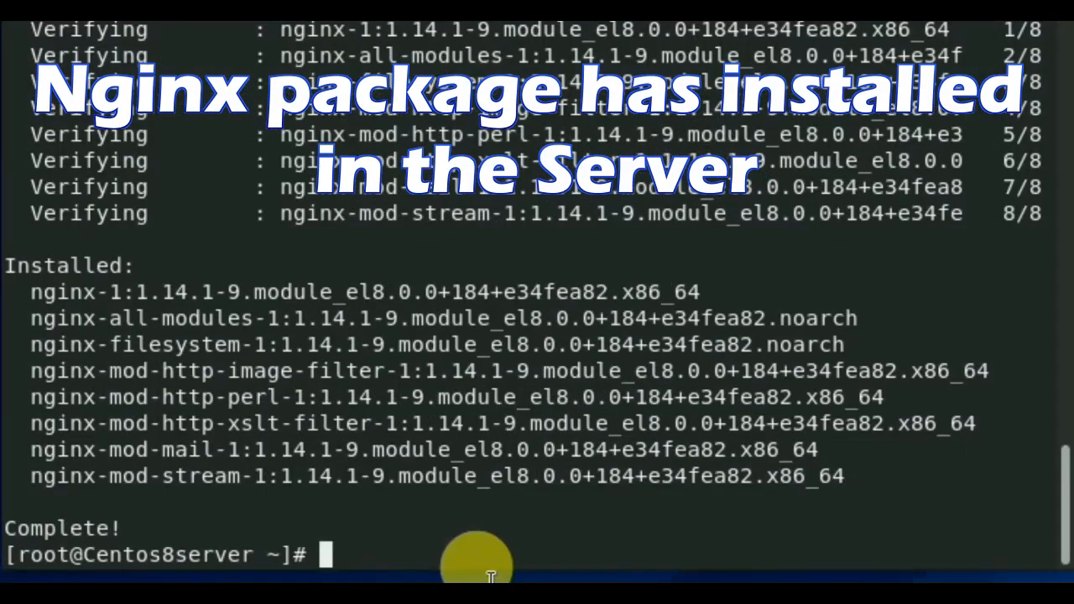
Start the nginx service with systemctl start nginx.
{"action": "type", "text": "sy"}
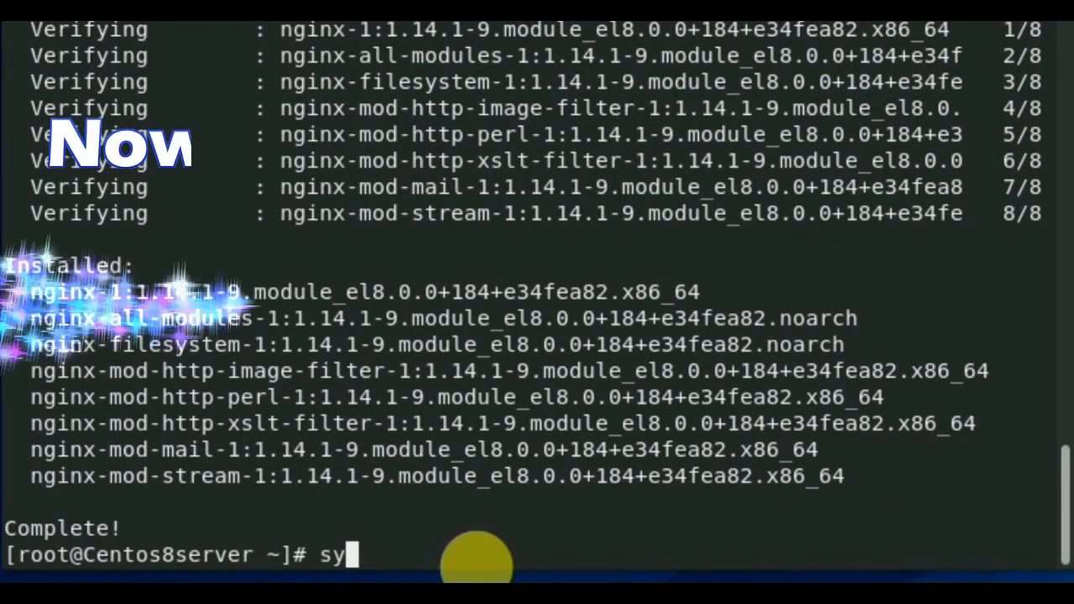
{"action": "type", "text": "stem"}
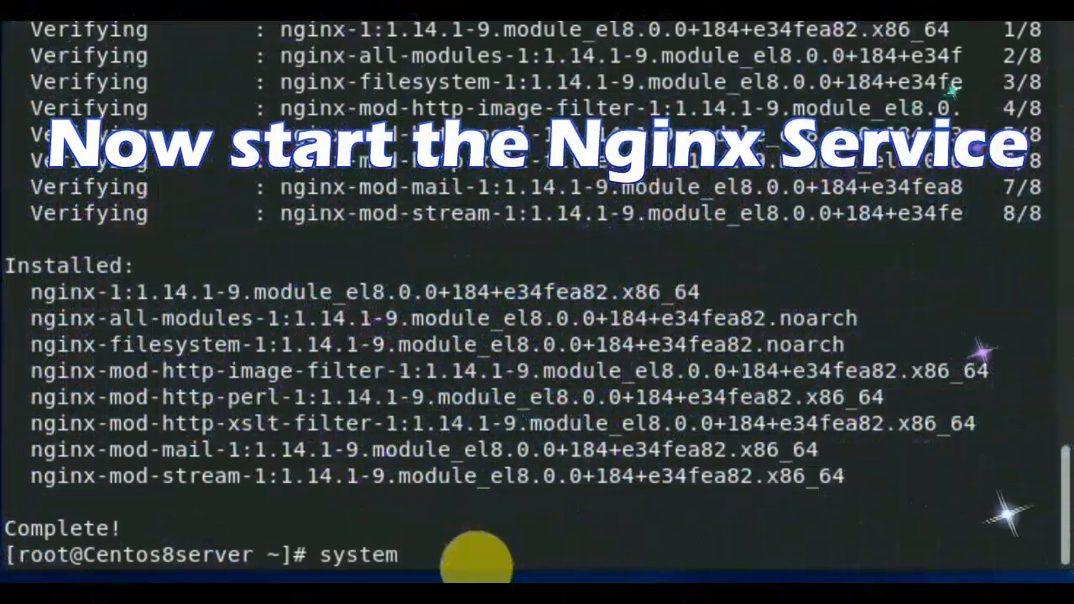
{"action": "type", "text": "ctl"}
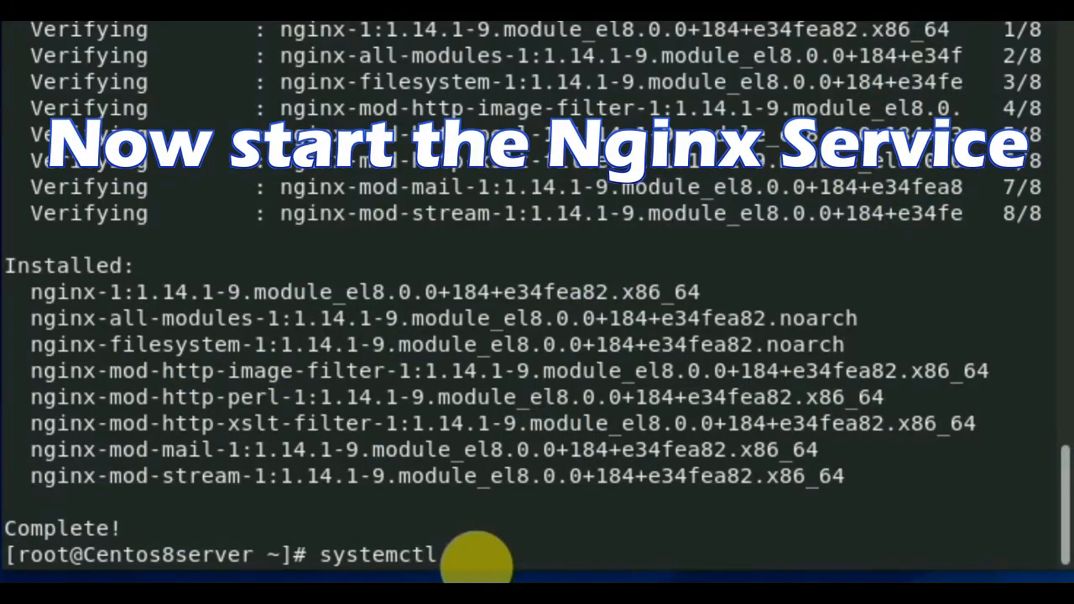
{"action": "type", "text": "sta"}
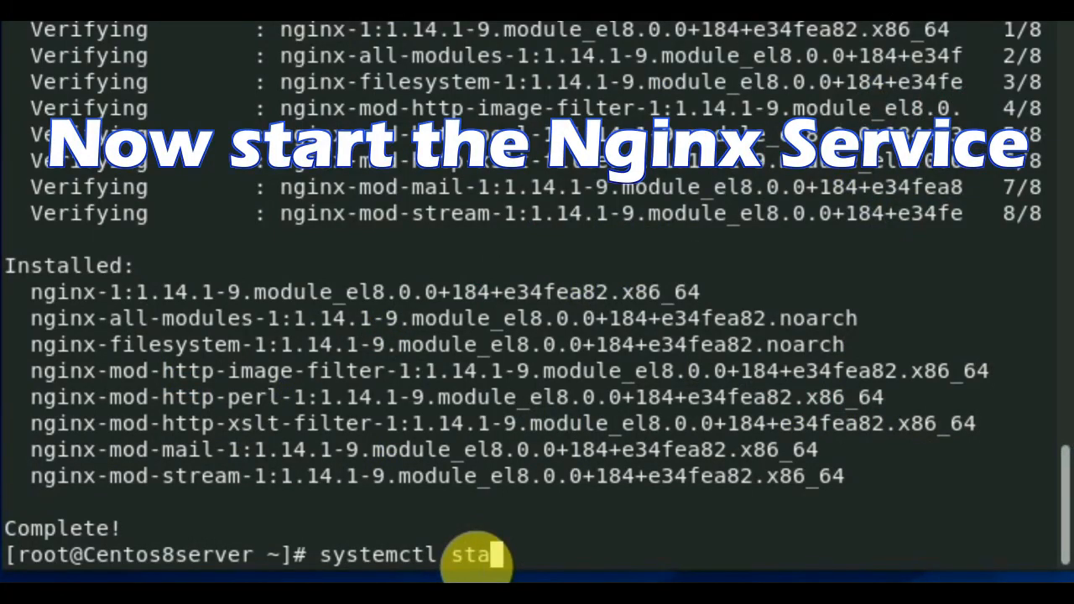
{"action": "type", "text": "rt"}
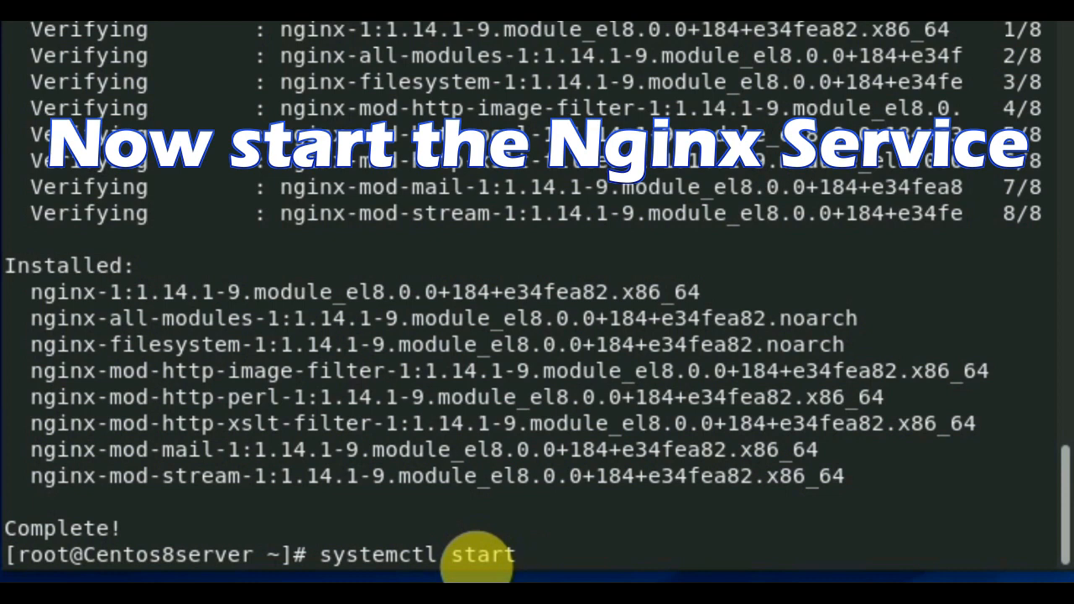
{"action": "type", "text": "nginx"}
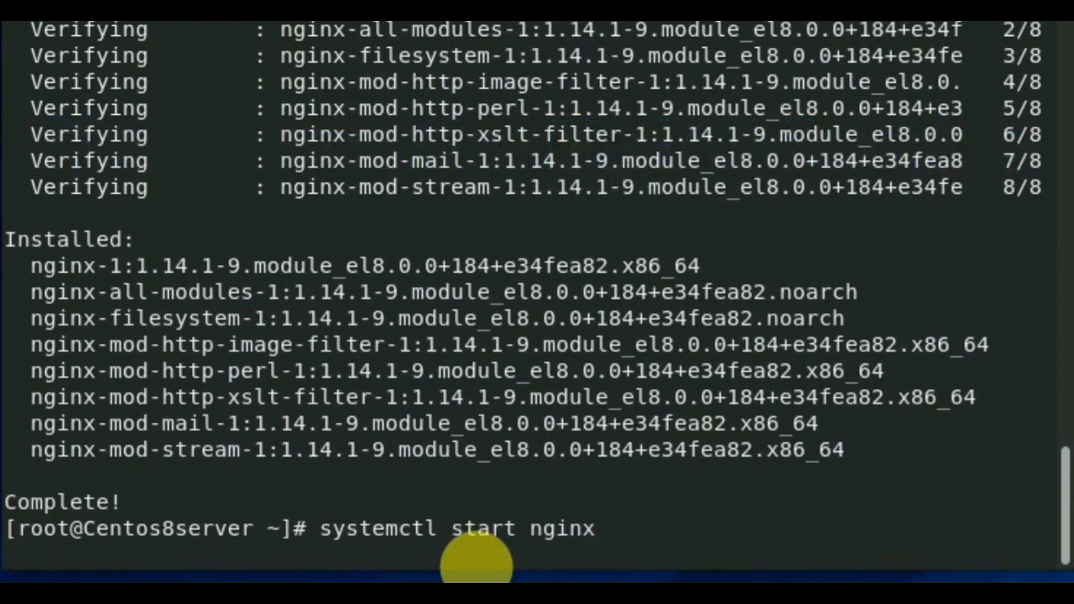
Enable nginx at boot with systemctl enable nginx.
{"action": "type", "text": "s"}
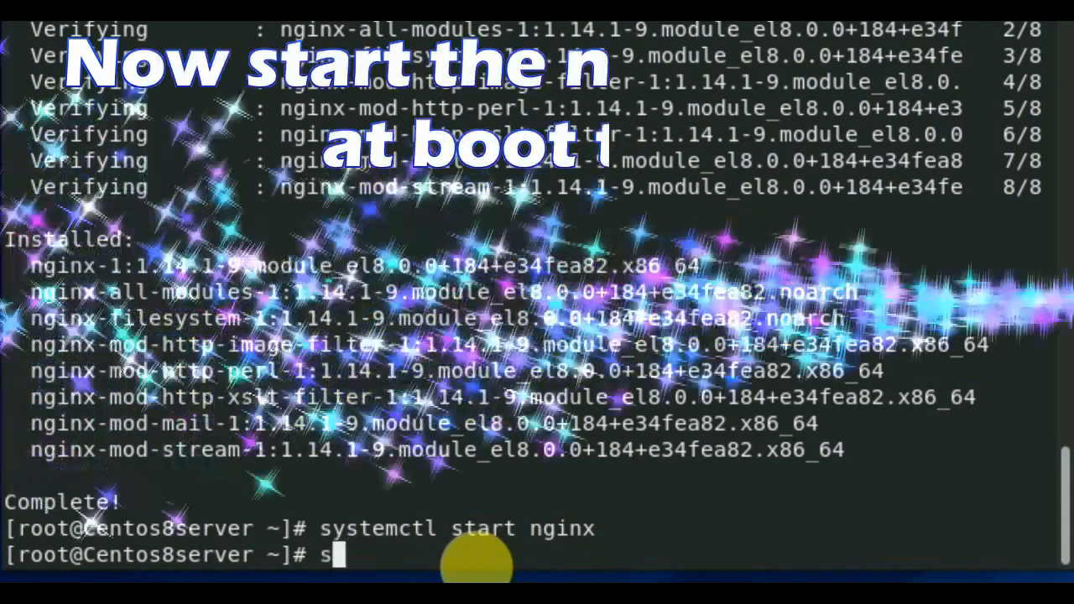
{"action": "type", "text": "ystemctl"}
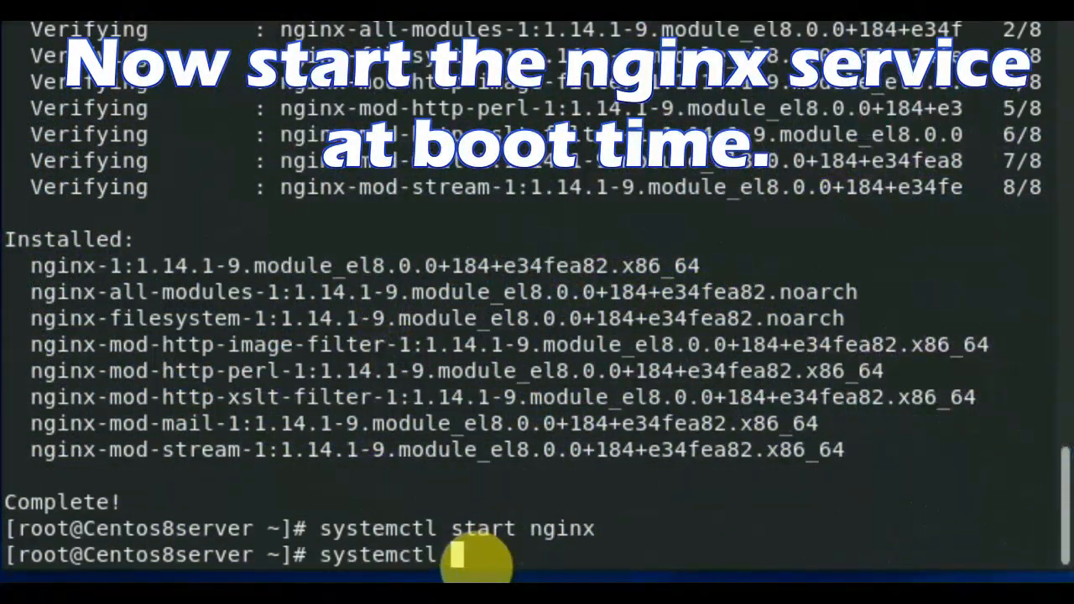
{"action": "type", "text": "enable"}
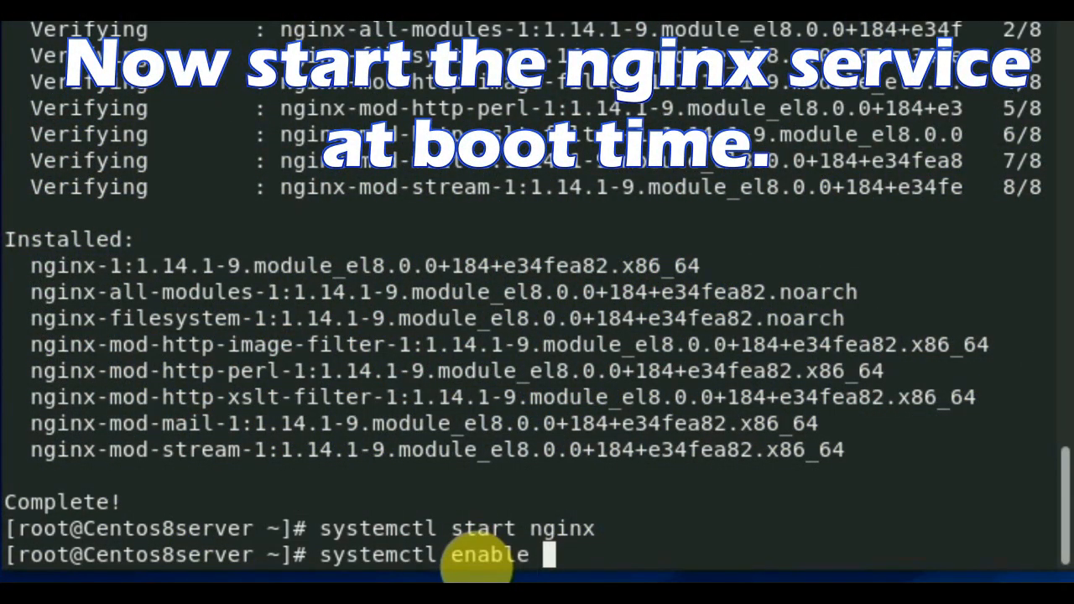
{"action": "type", "text": "ng"}
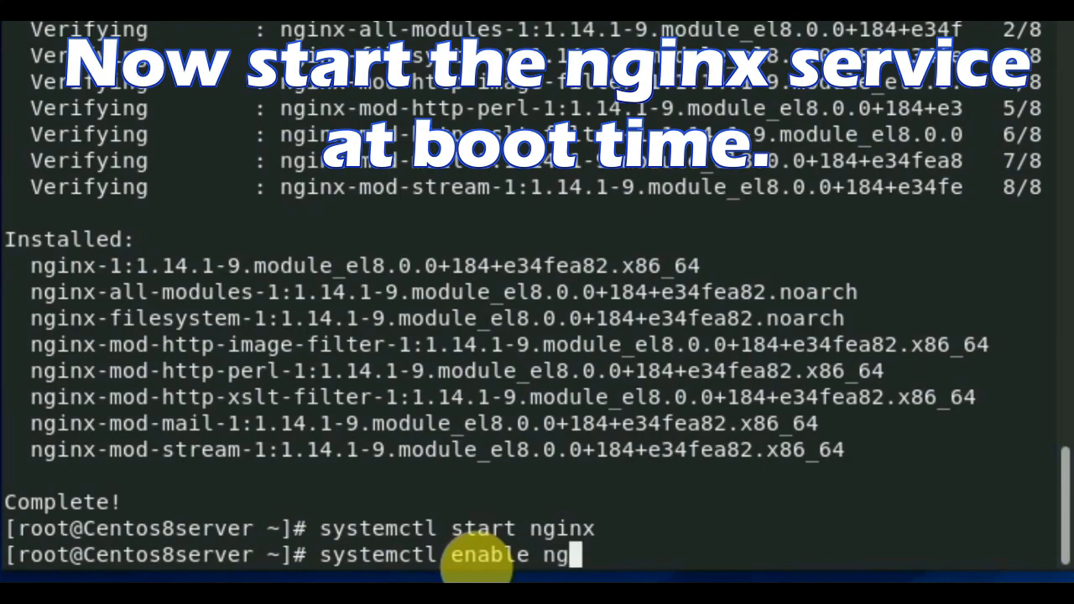
{"action": "key", "text": "Return"}
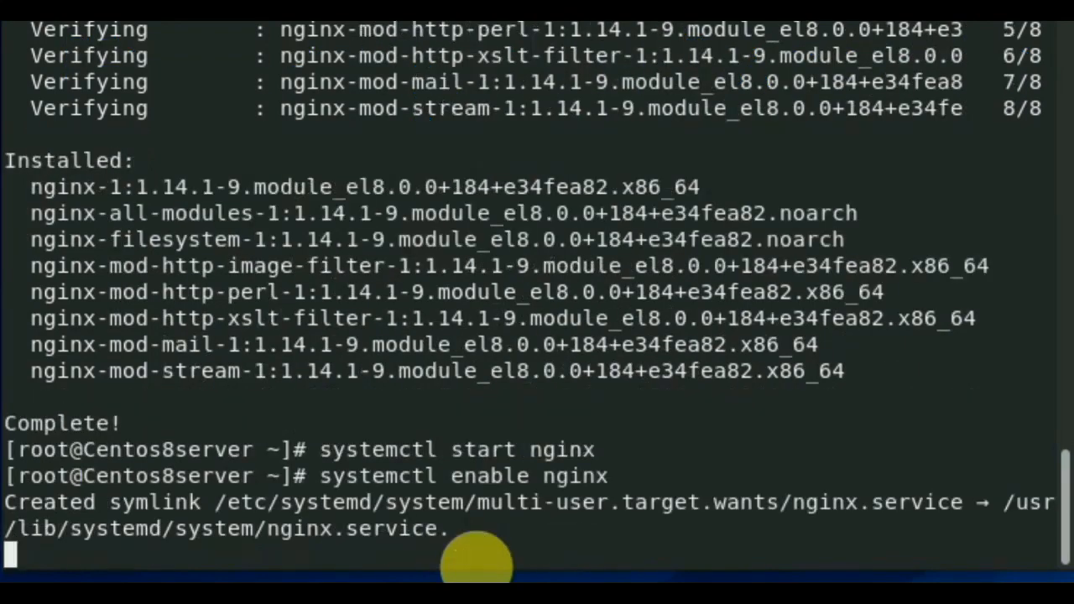
{"action": "type", "text": "systemct"}
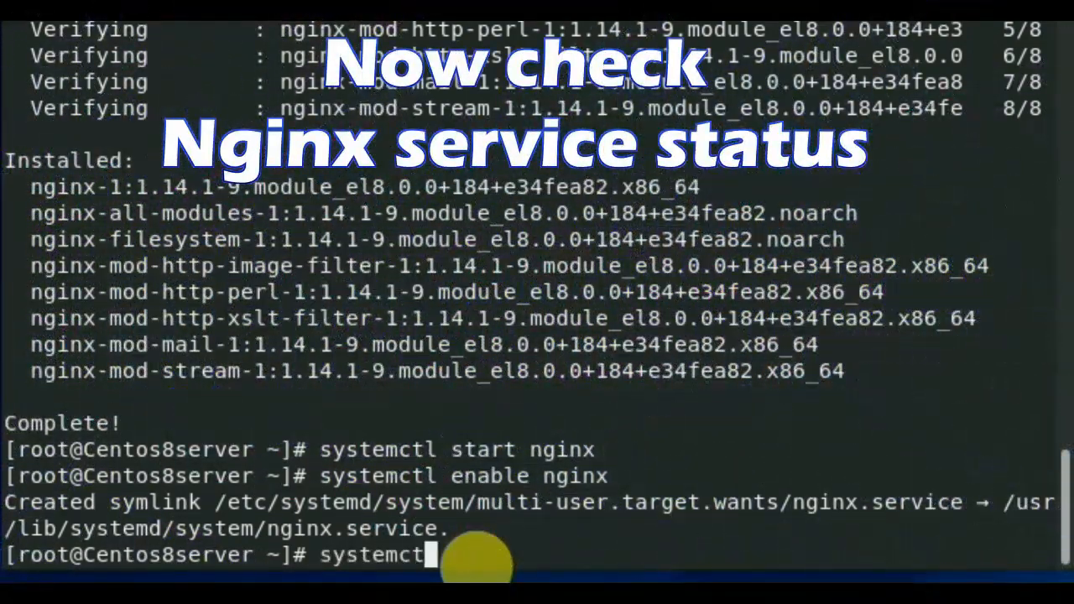
Show systemctl status for nginx, confirming it is active (running).
{"action": "type", "text": "status"}
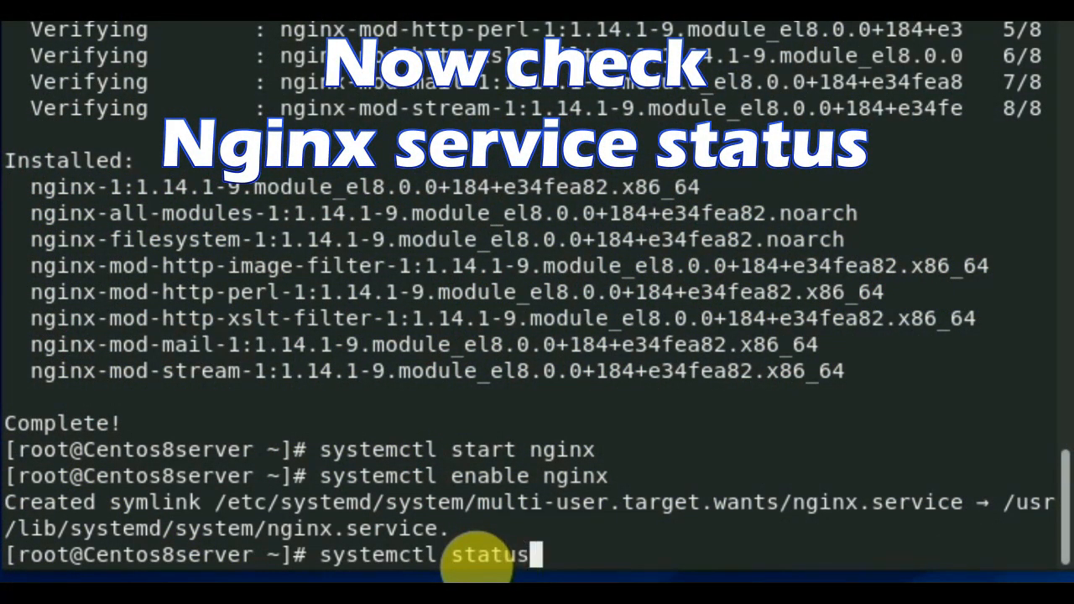
{"action": "type", "text": "nginx"}
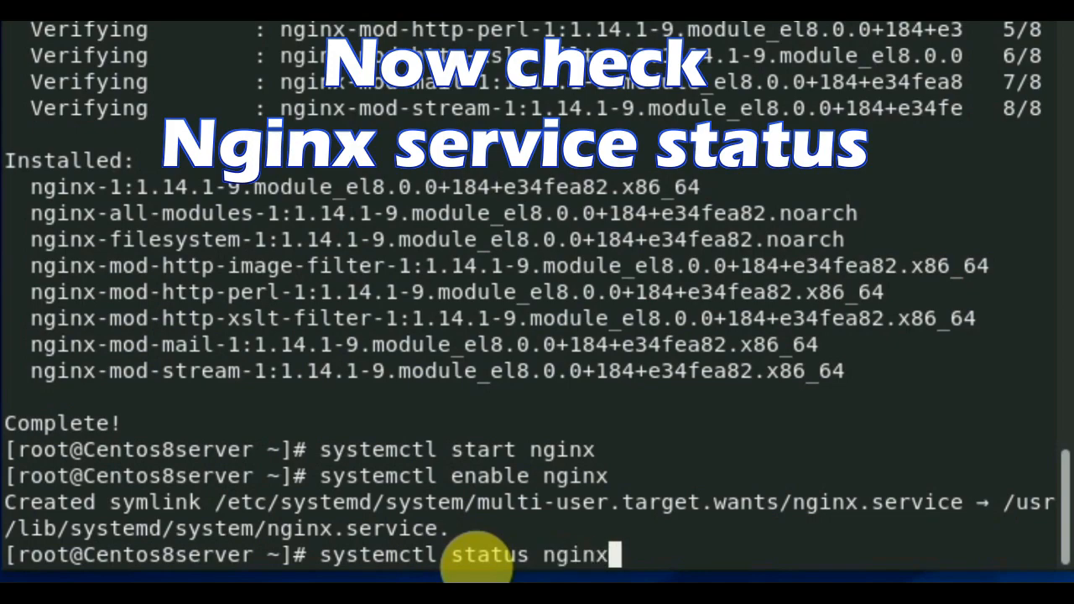
{"action": "key", "text": "Return"}
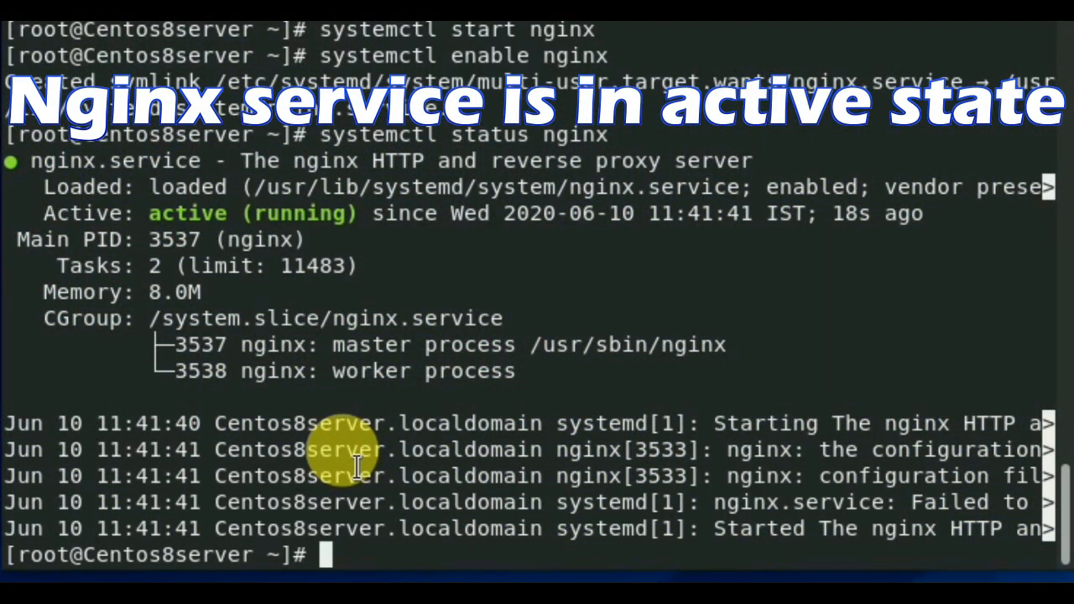
{"action": "type", "text": "if"}
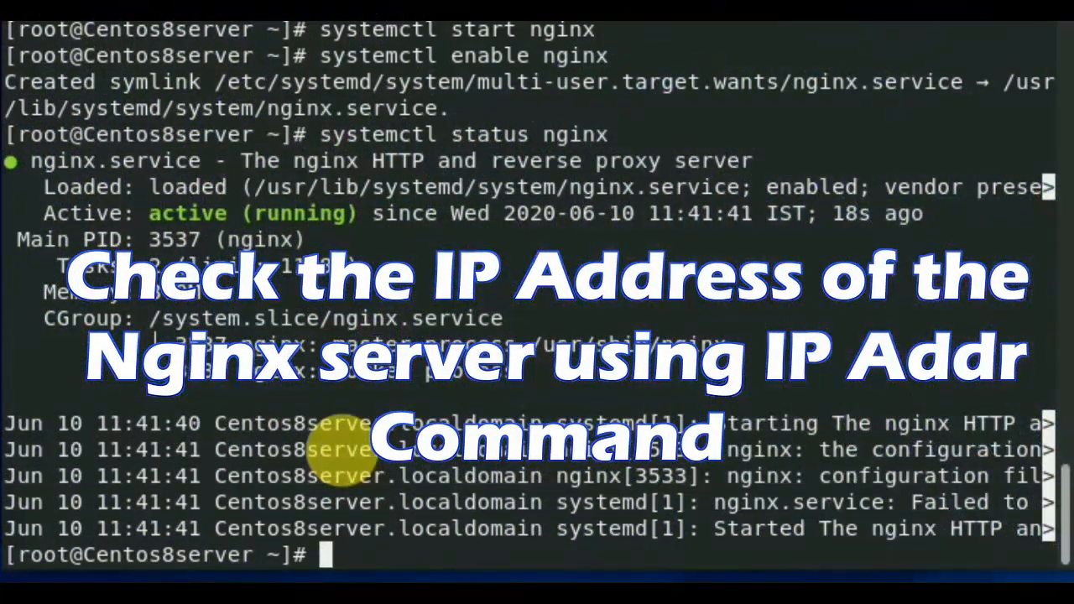
List network addresses with ip addr, revealing server IP 10.0.2.15.
{"action": "type", "text": "ip"}
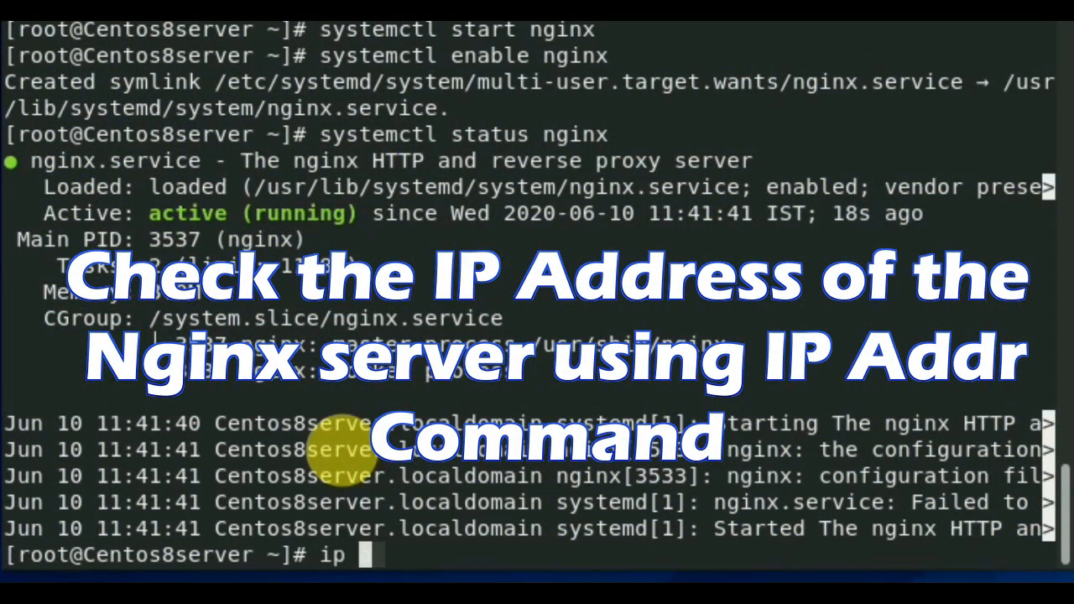
{"action": "type", "text": "add"}
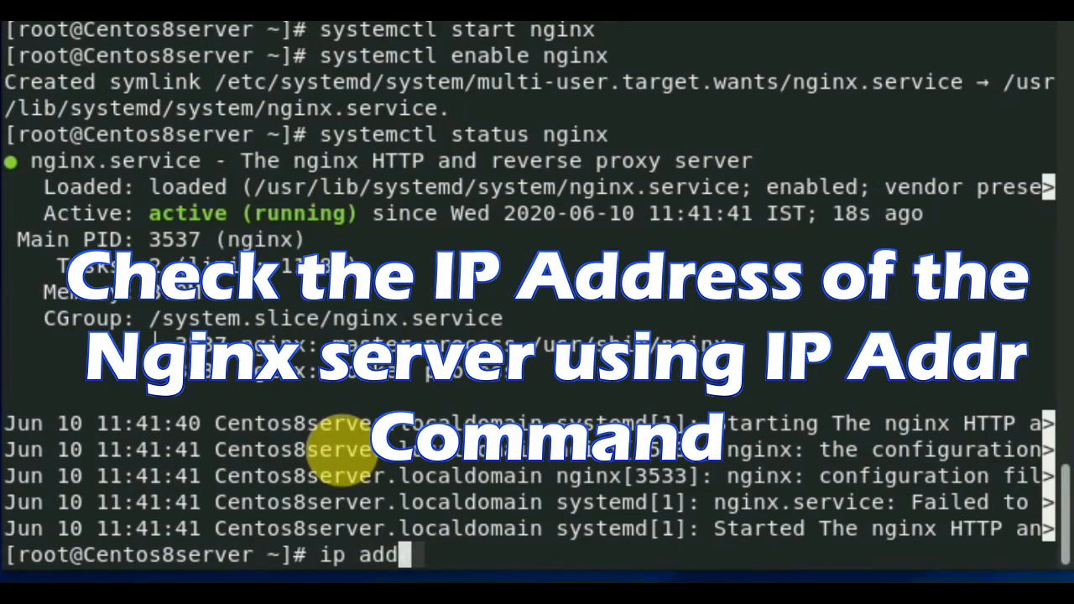
{"action": "key", "text": "Return"}
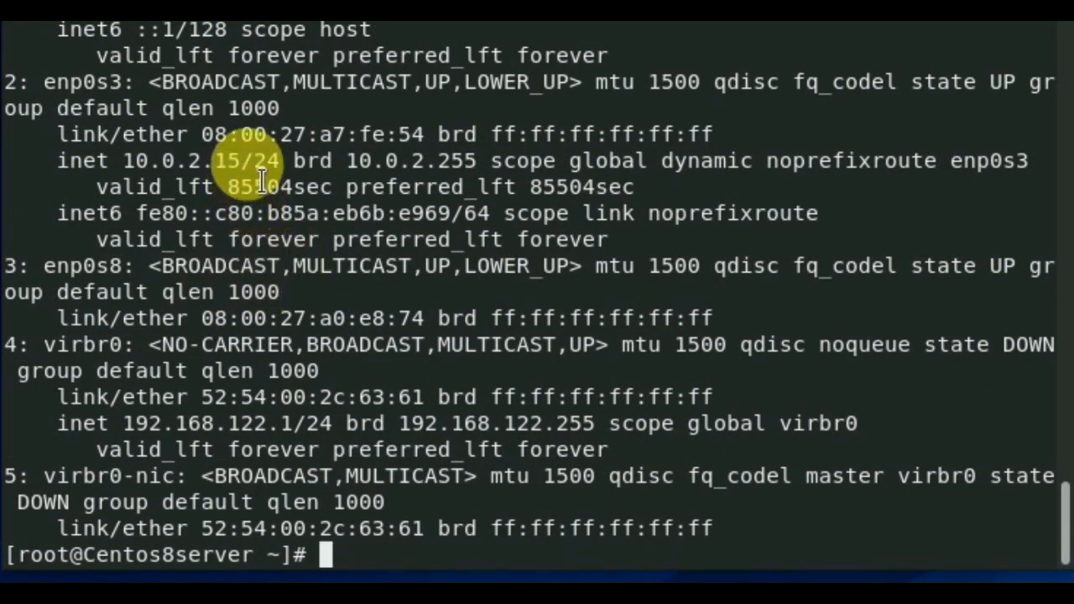
{"action": "mouse_move", "coordinate": [310, 159]}
{"action": "type", "text": "ps"}
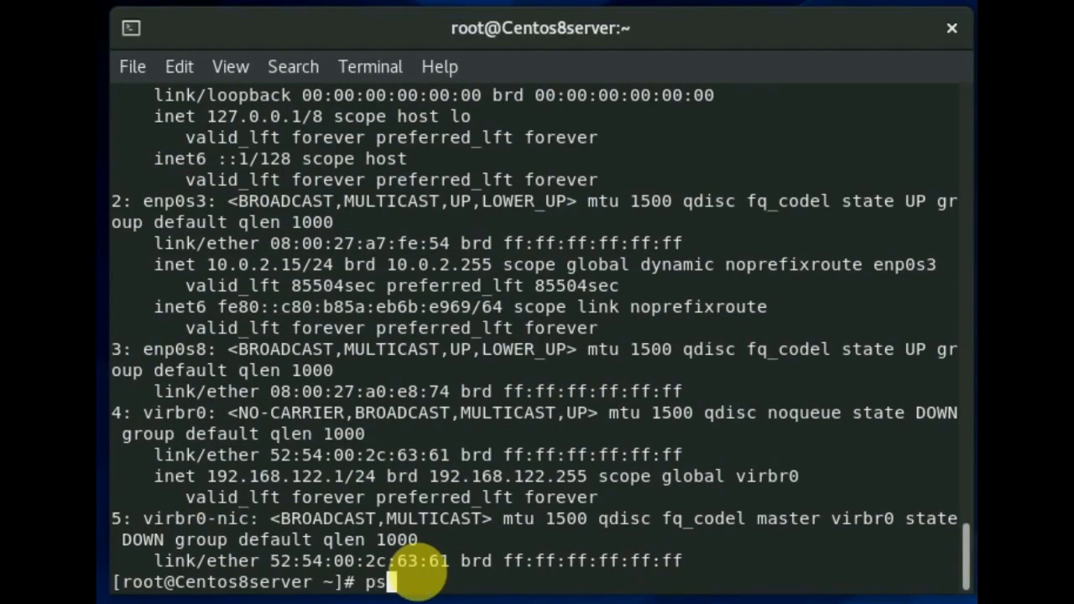
Search running processes for nginx with ps -ef | grep nginx.
{"action": "type", "text": "-ef | g"}
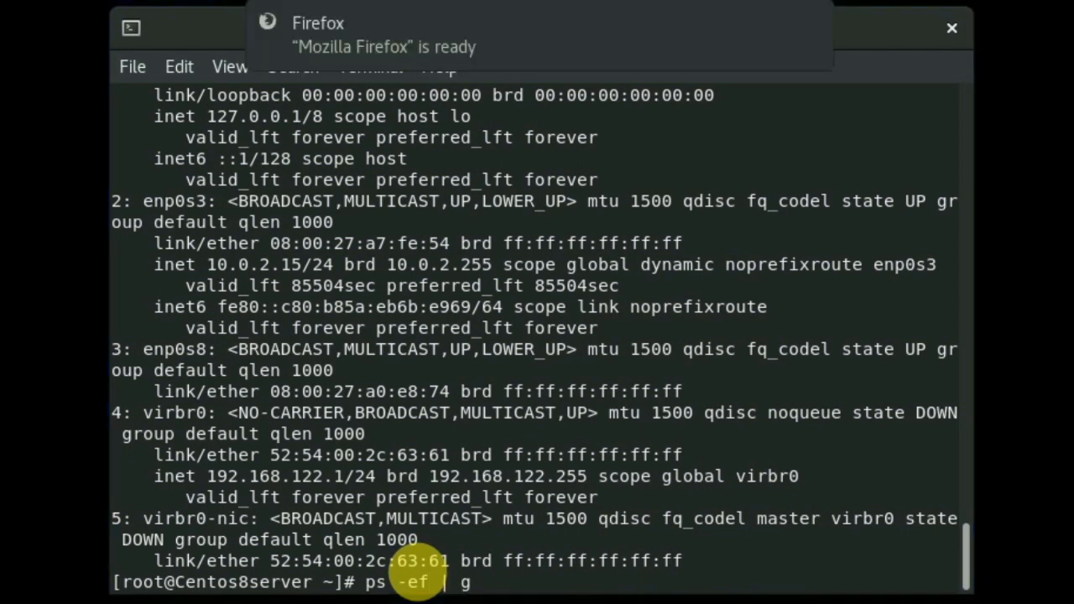
{"action": "type", "text": "rep"}
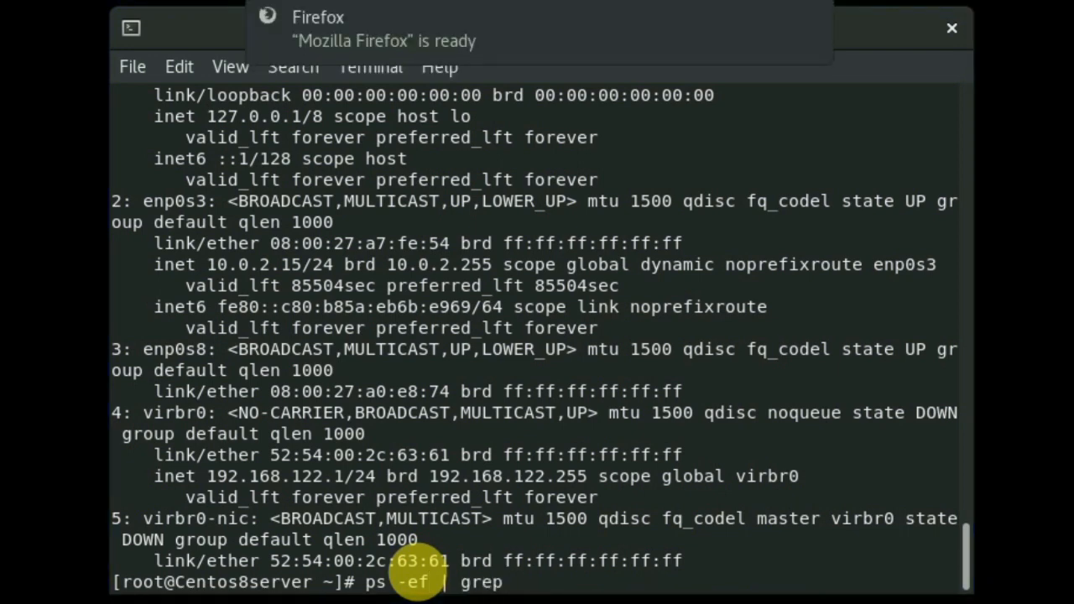
{"action": "type", "text": "nginx"}
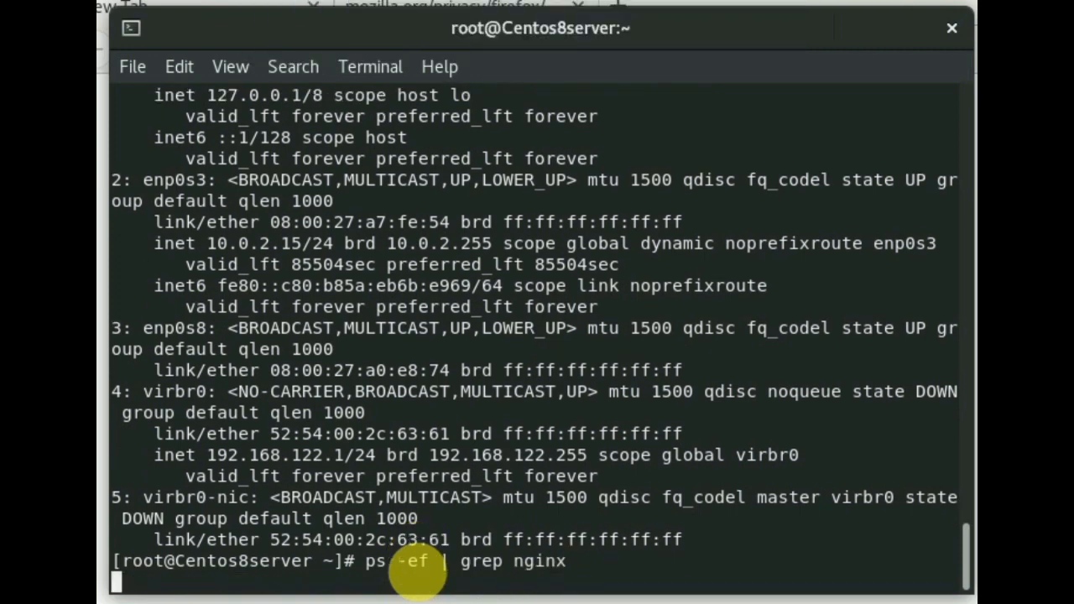
{"action": "key", "text": "Return"}
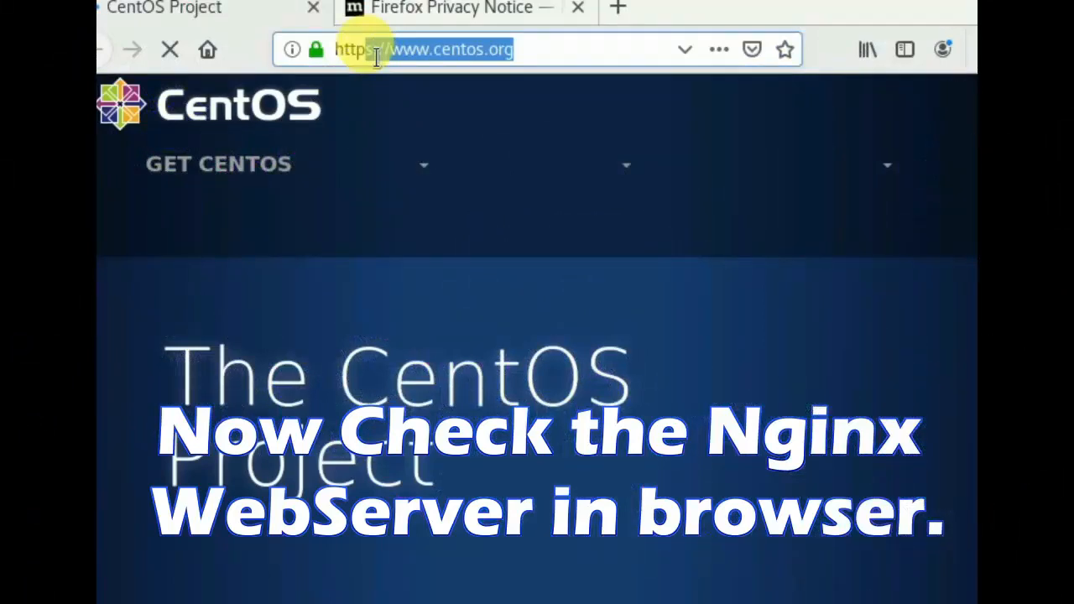
{"action": "type", "text": "http://1"}
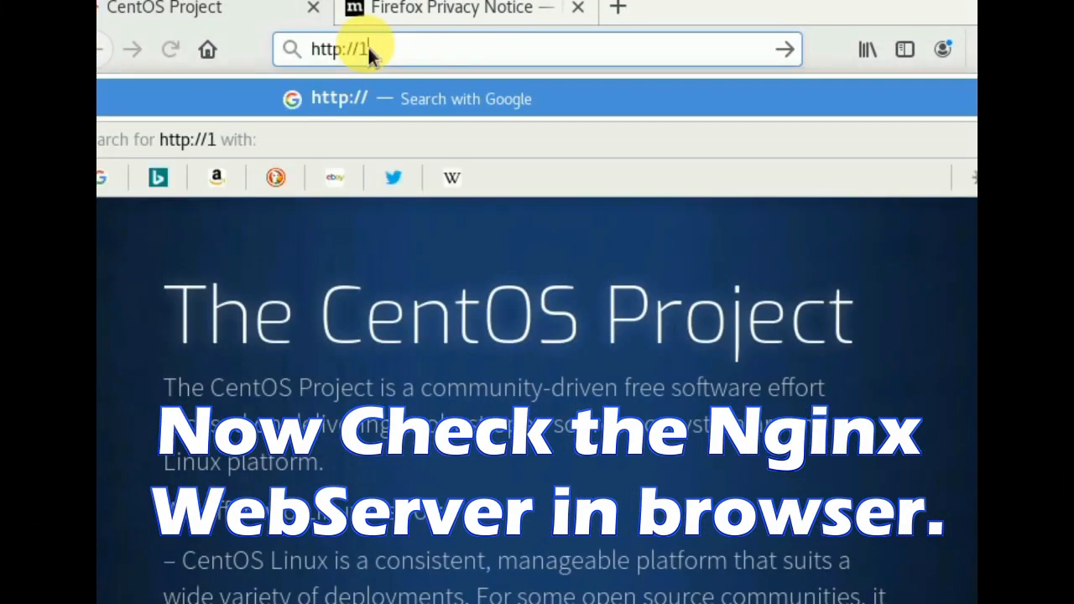
{"action": "type", "text": "0.0."}
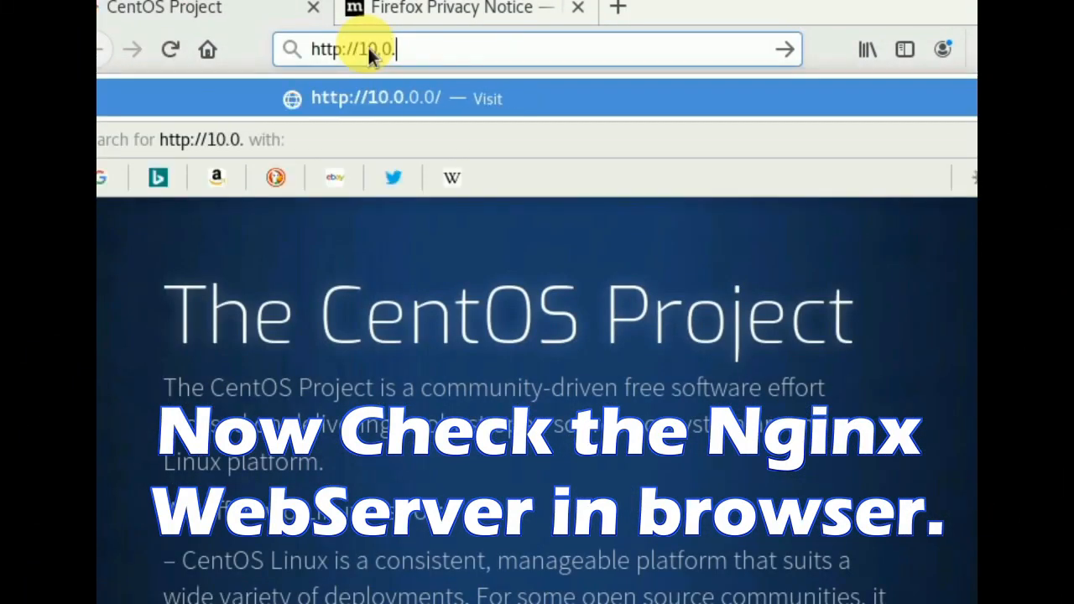
{"action": "type", "text": "2.15"}
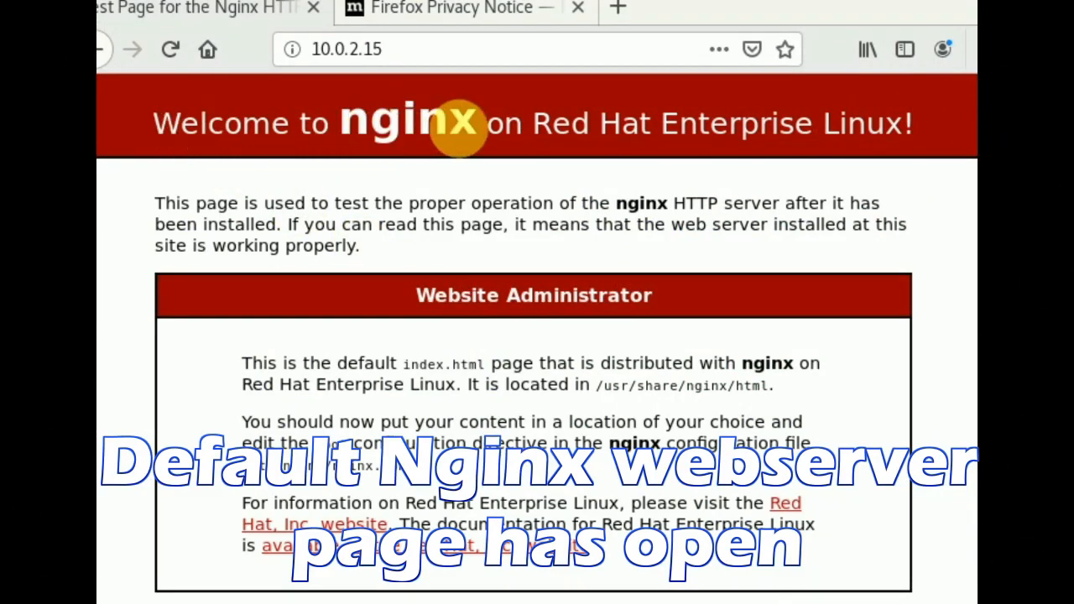
{"action": "mouse_move", "coordinate": [818, 139]}
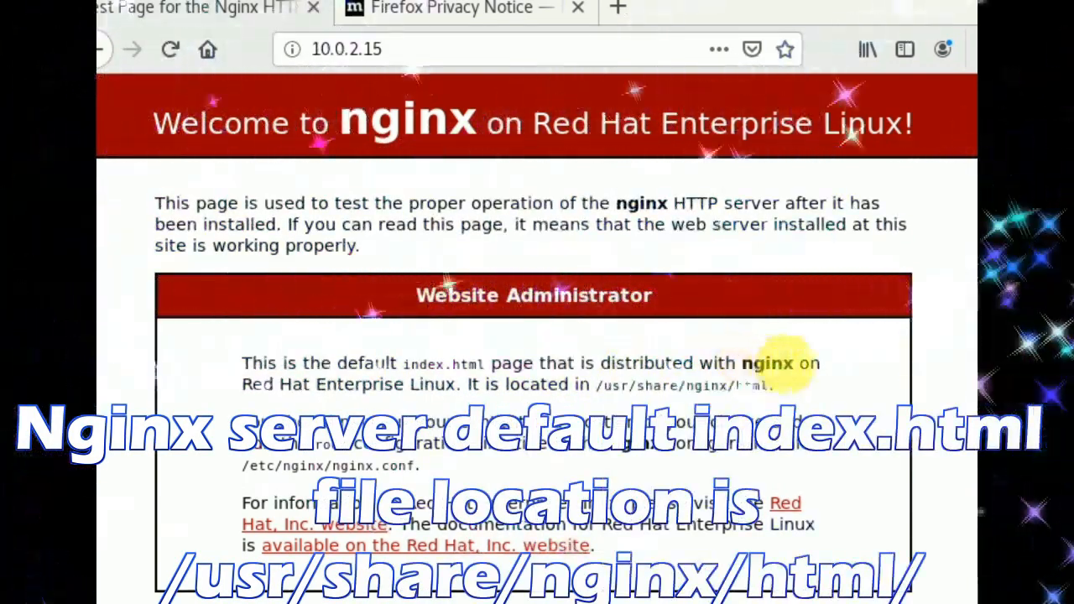
{"action": "mouse_move", "coordinate": [260, 385]}
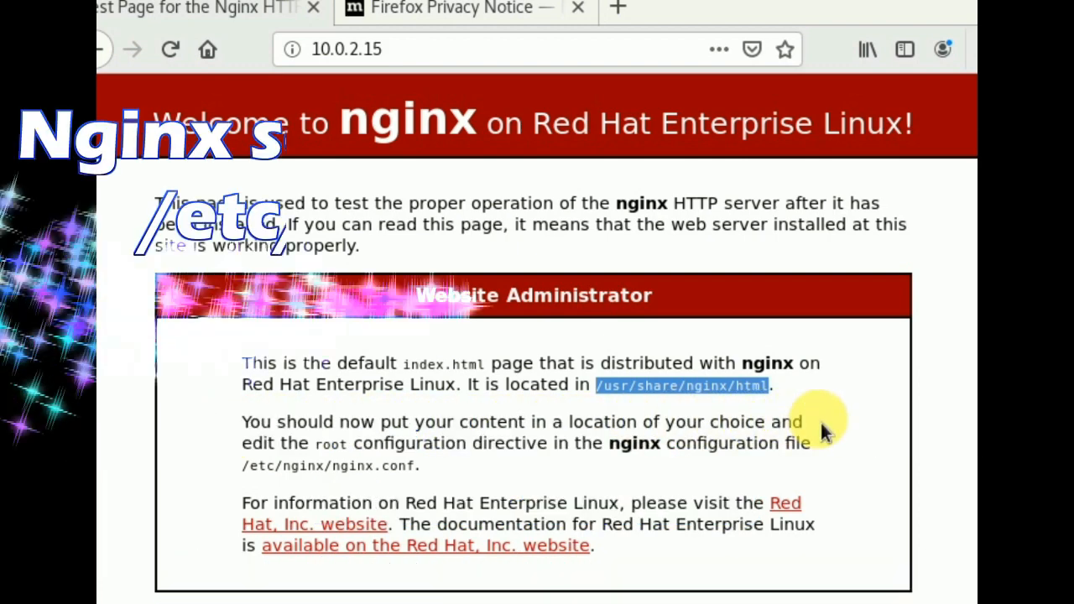
{"action": "mouse_move", "coordinate": [251, 478]}
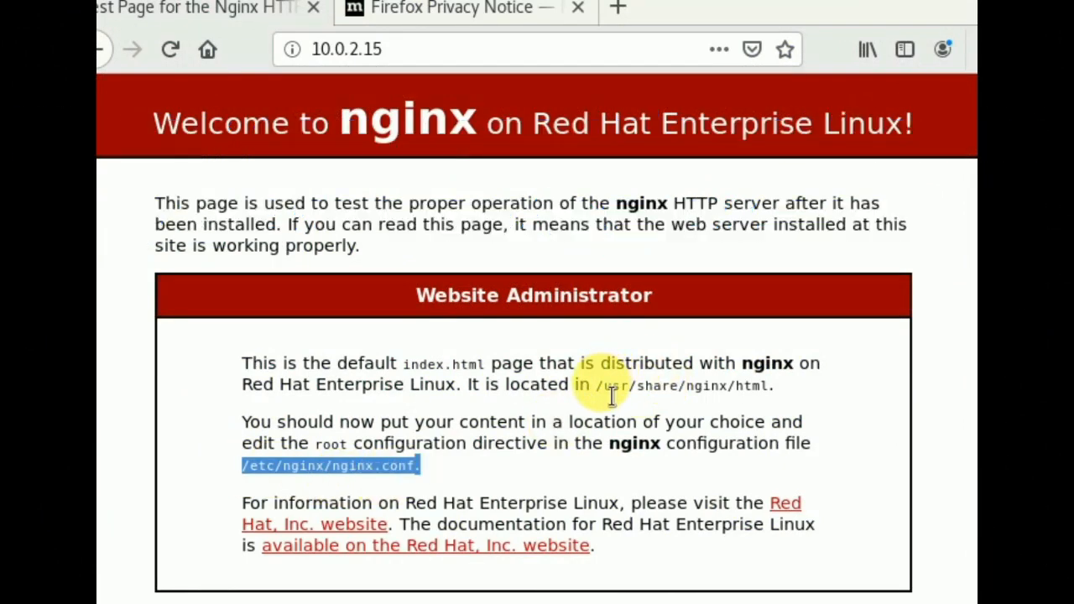
Highlight the nginx configuration file path on the welcome page.
{"action": "double_click", "coordinate": [684, 385]}
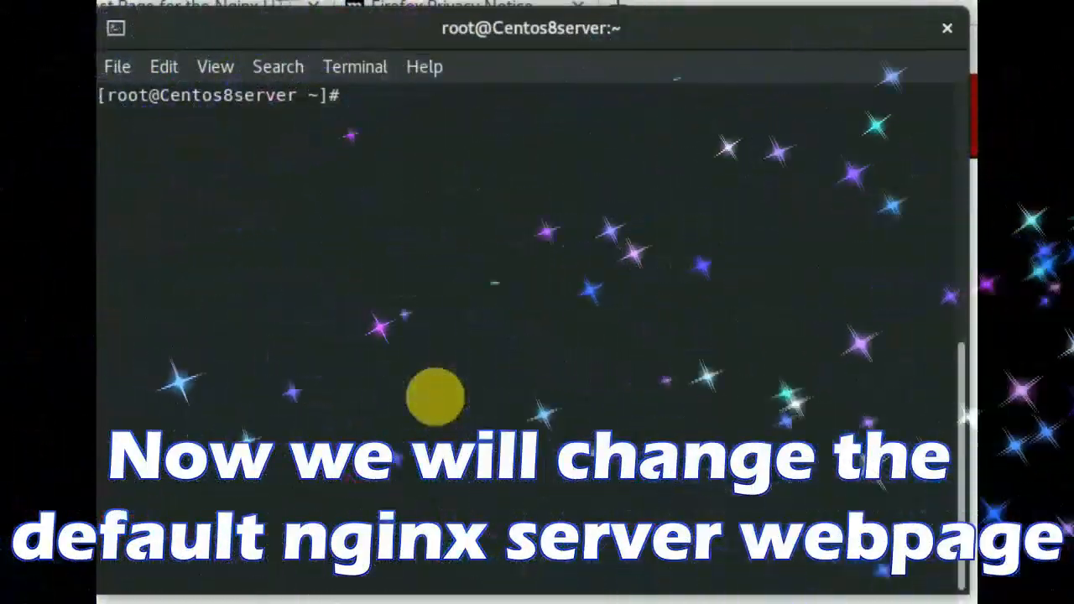
Change into the /usr/share/nginx/html directory.
{"action": "type", "text": "cd /usr/"}
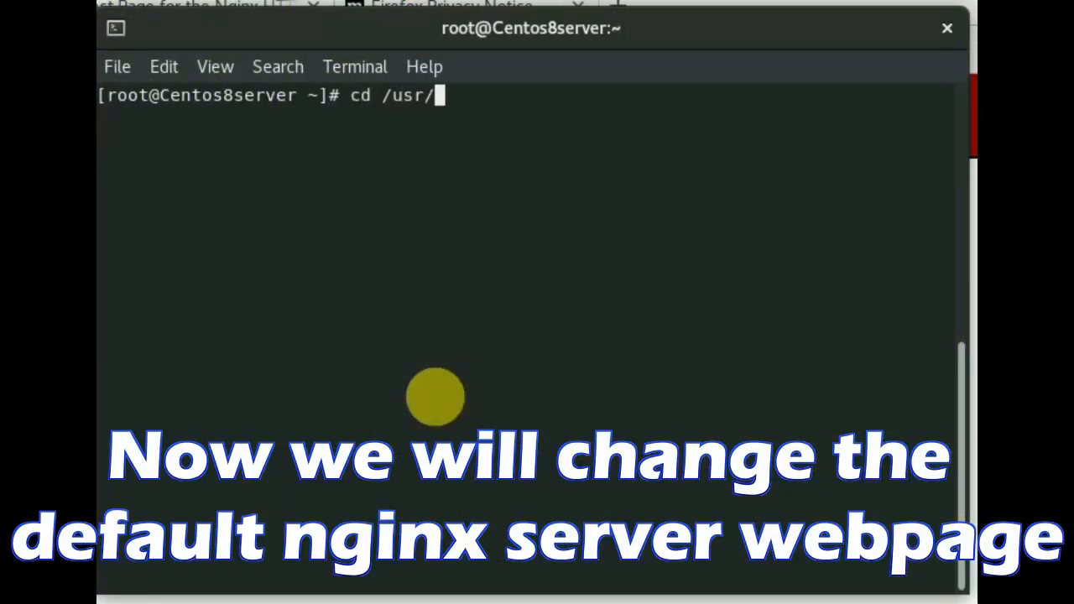
{"action": "type", "text": "share/"}
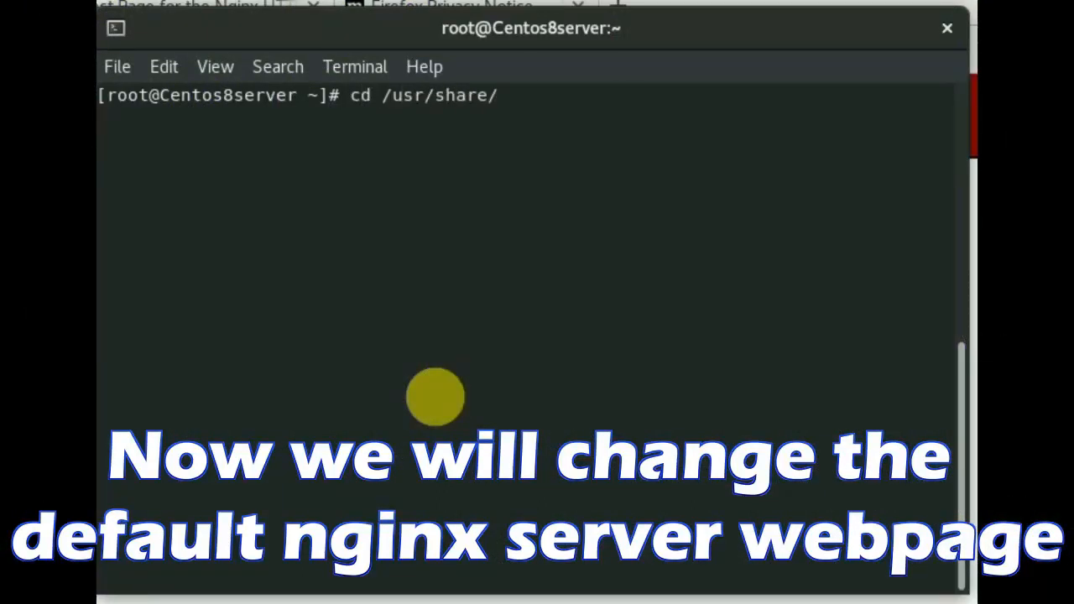
{"action": "type", "text": "nginx/"}
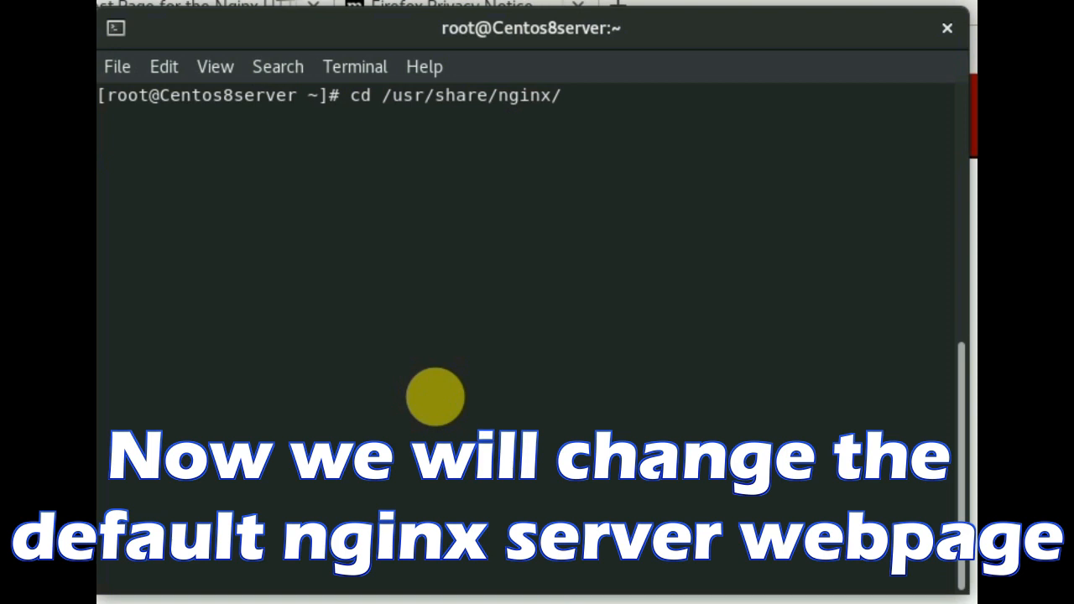
{"action": "type", "text": "n"}
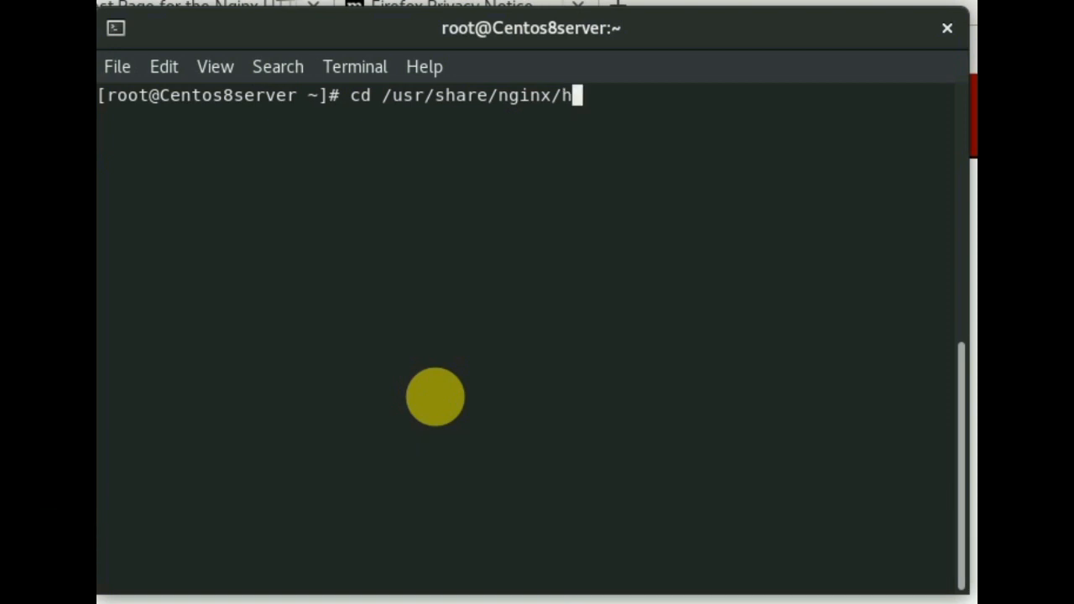
{"action": "key", "text": "Return"}
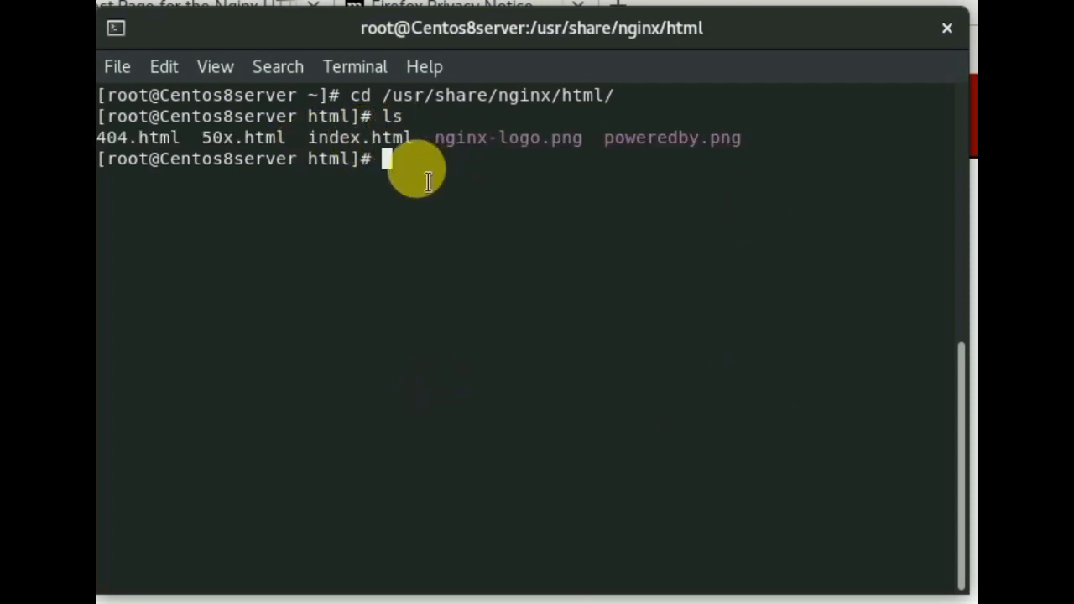
Rename the default index.html to index.htmlold.
{"action": "type", "text": "mv"}
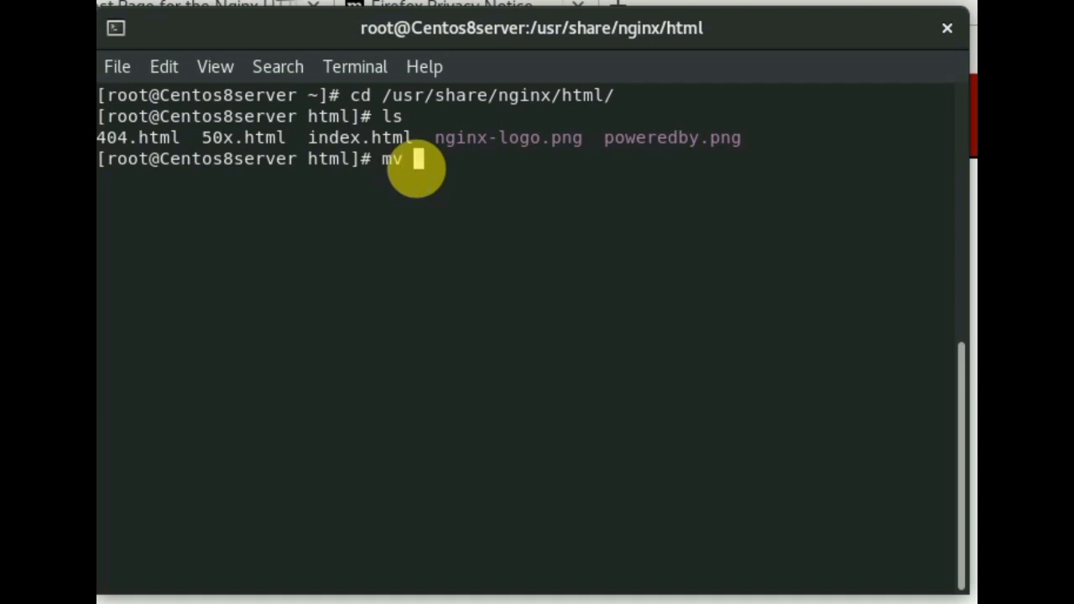
{"action": "type", "text": "index.html"}
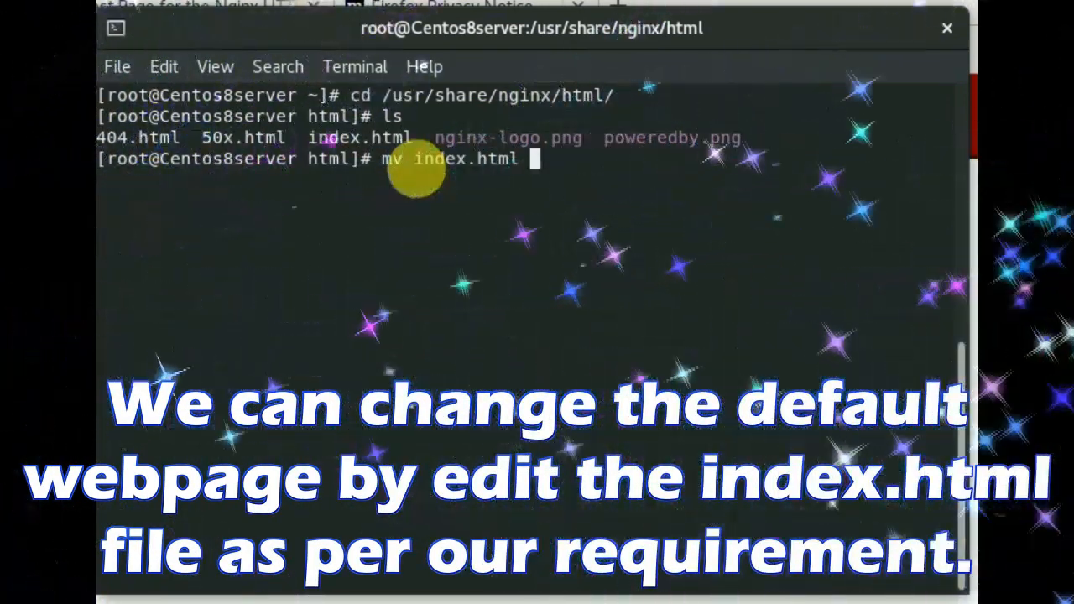
{"action": "type", "text": "index.html"}
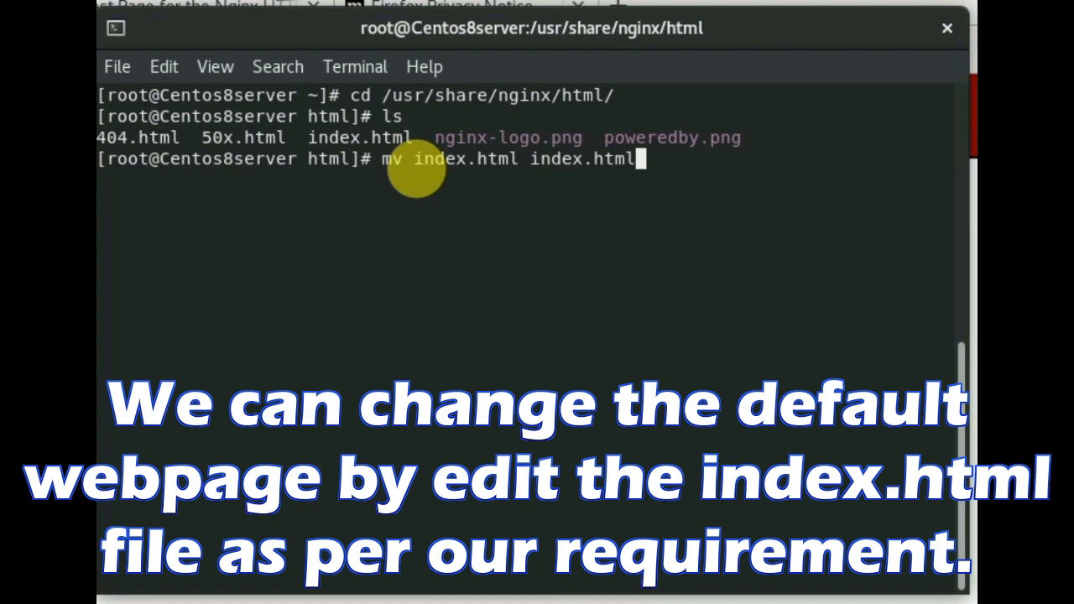
{"action": "key", "text": "Return"}
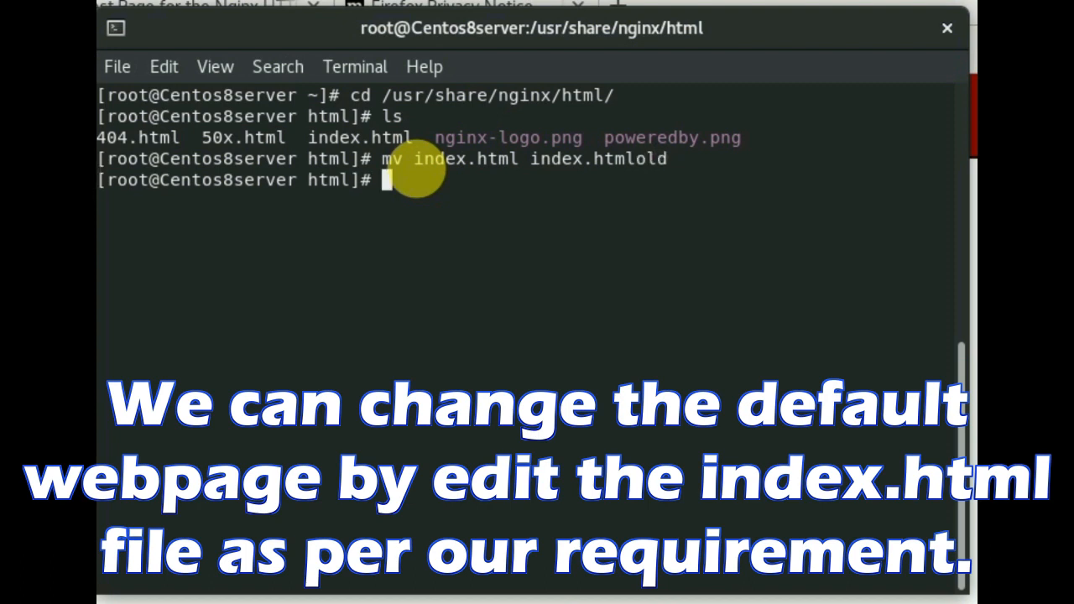
{"action": "type", "text": "vim"}
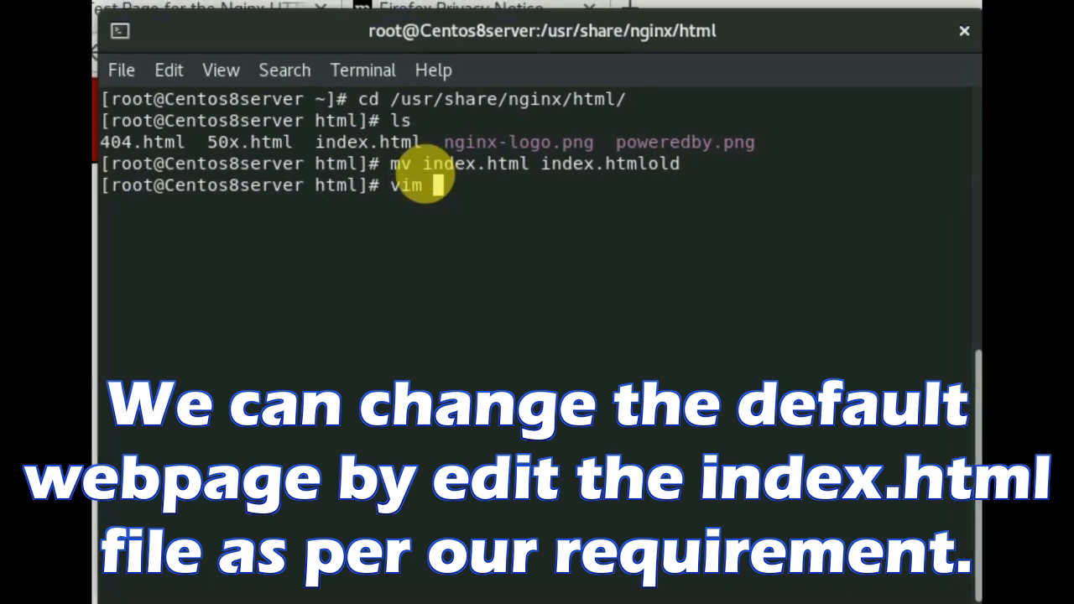
{"action": "type", "text": "id"}
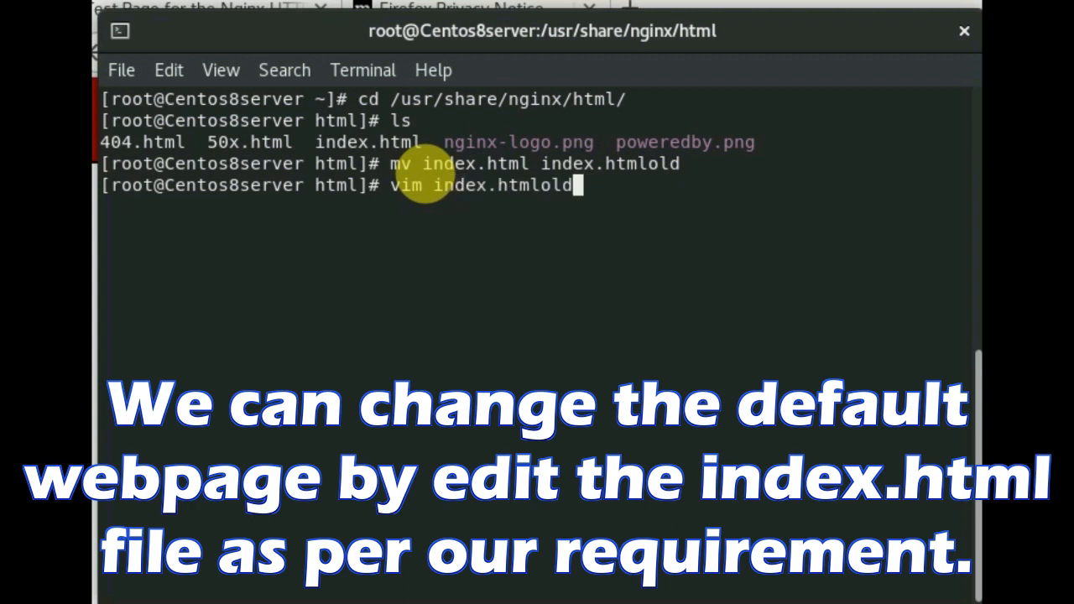
Write a new index.html in vim reading 'This Is My NGINX Web Server'.
{"action": "key", "text": "Return"}
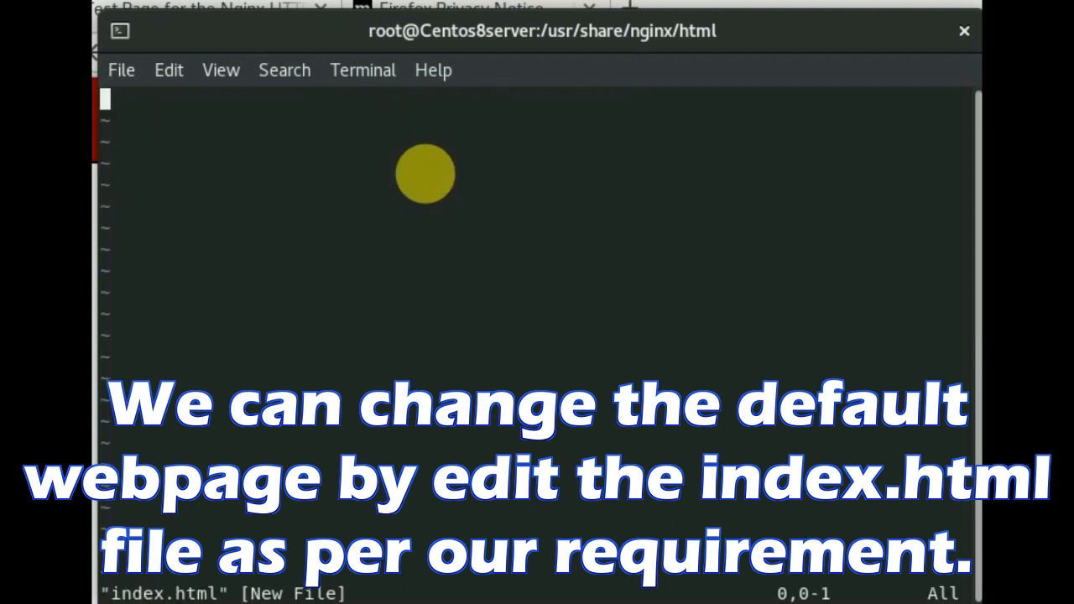
{"action": "type", "text": "T"}
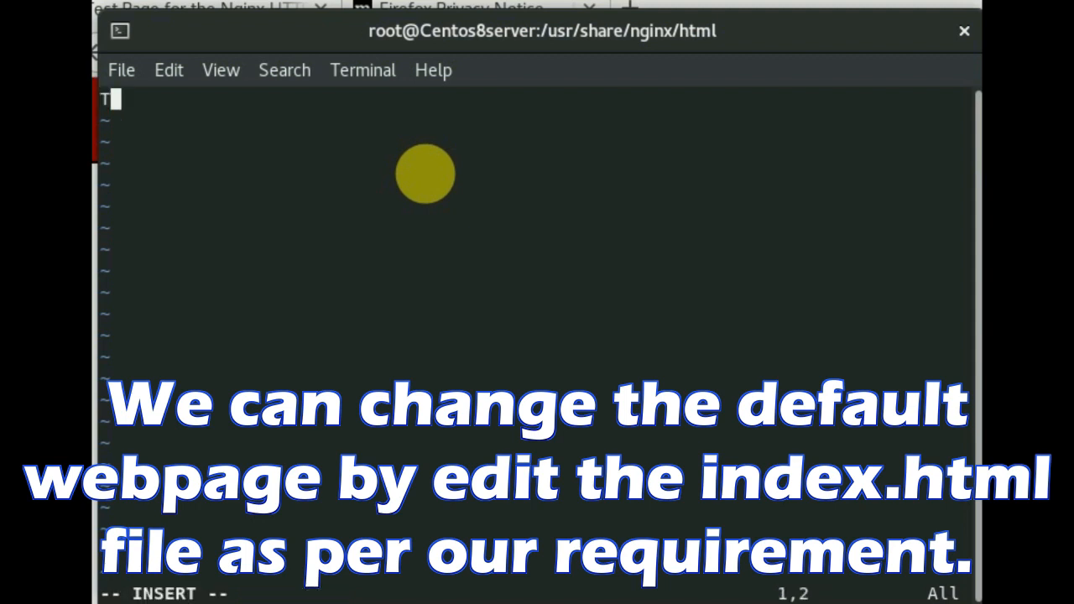
{"action": "type", "text": "his I"}
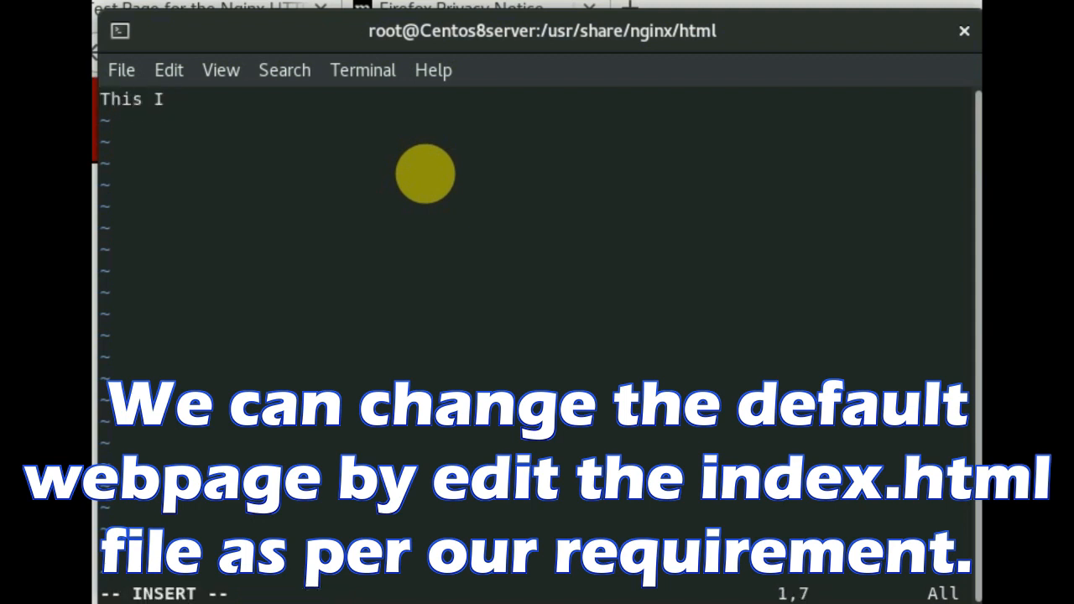
{"action": "type", "text": "s"}
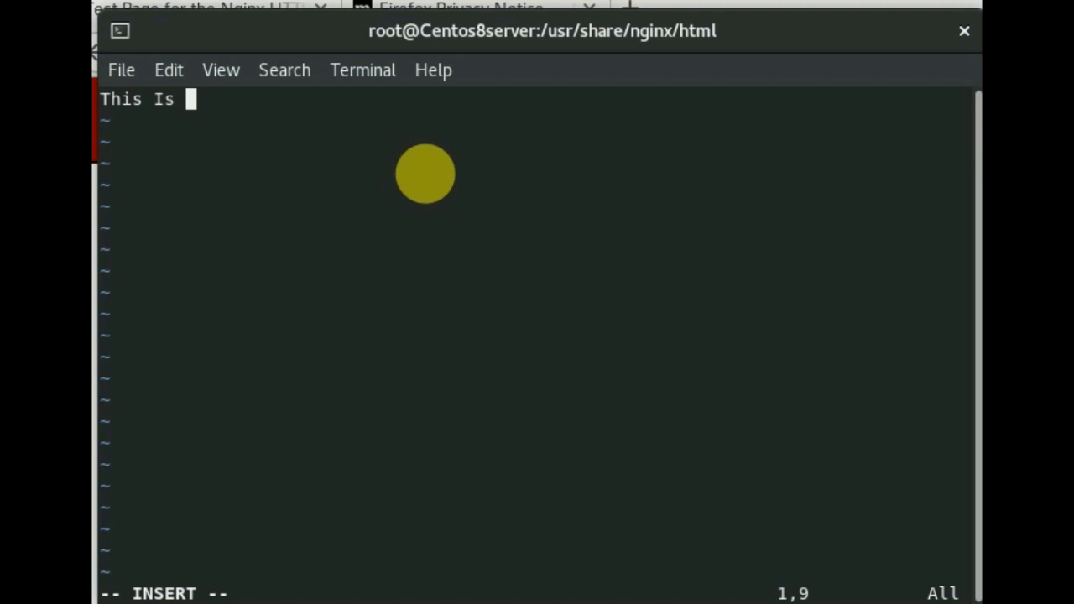
{"action": "type", "text": "My N"}
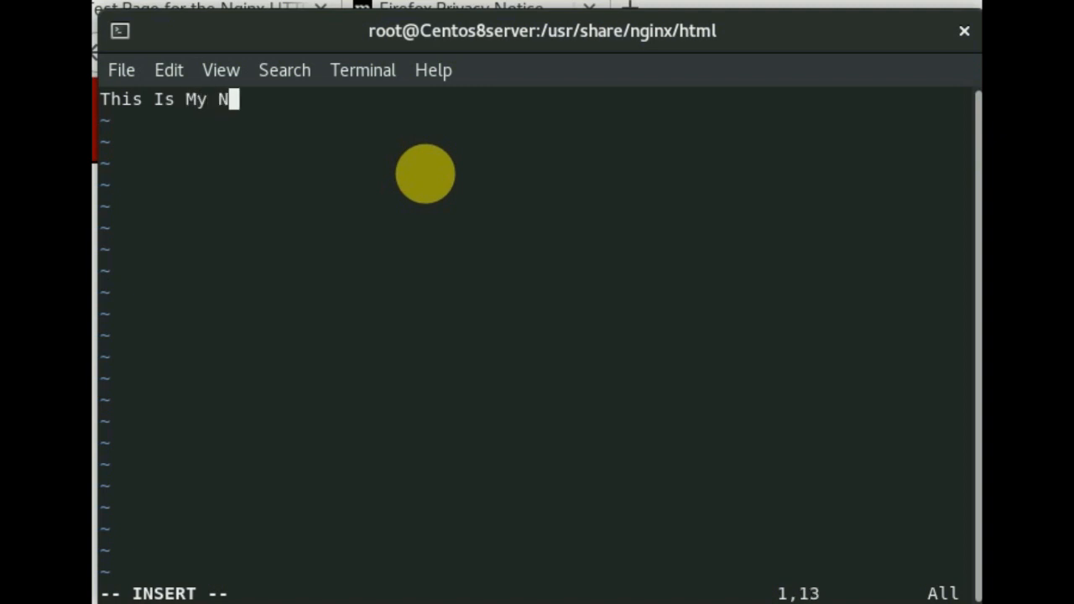
{"action": "type", "text": "GINX"}
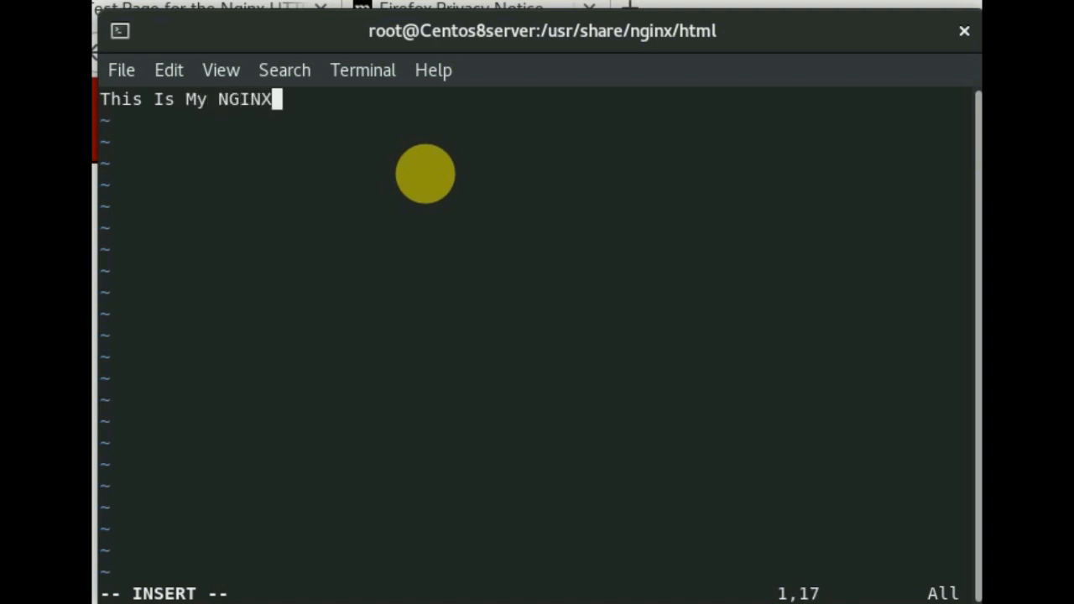
{"action": "type", "text": "We"}
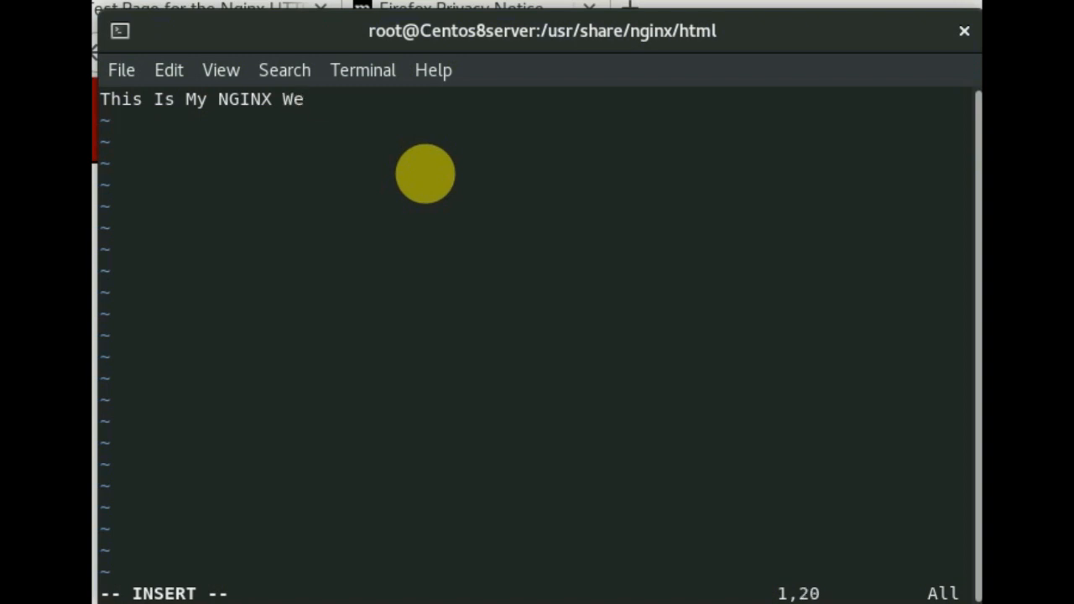
{"action": "type", "text": "b"}
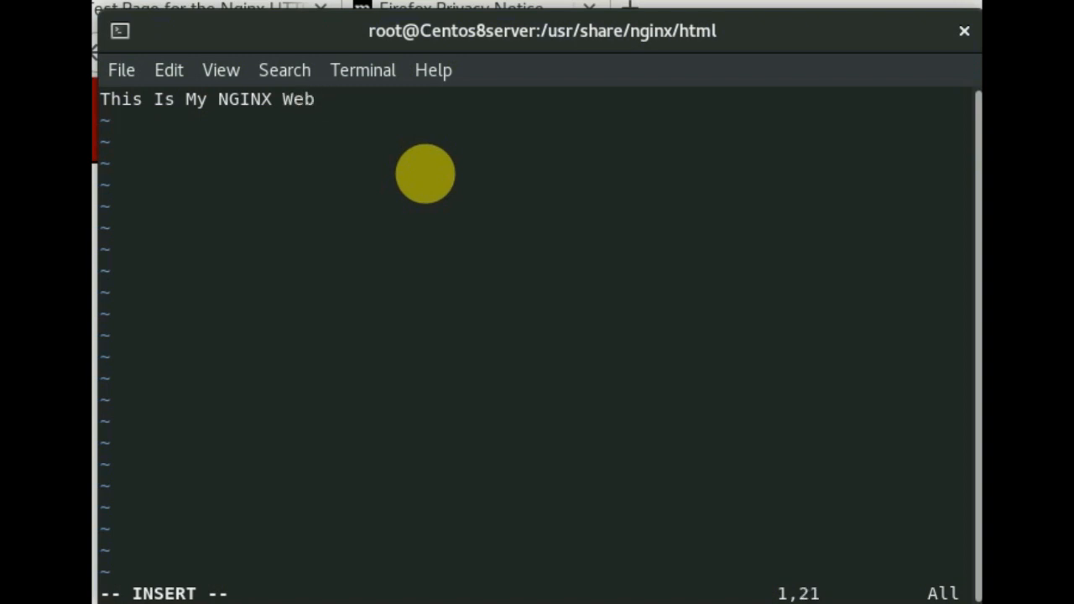
{"action": "type", "text": "Server"}
{"action": "left_click", "coordinate": [535, 594]}
{"action": "type", "text": ":wq"}
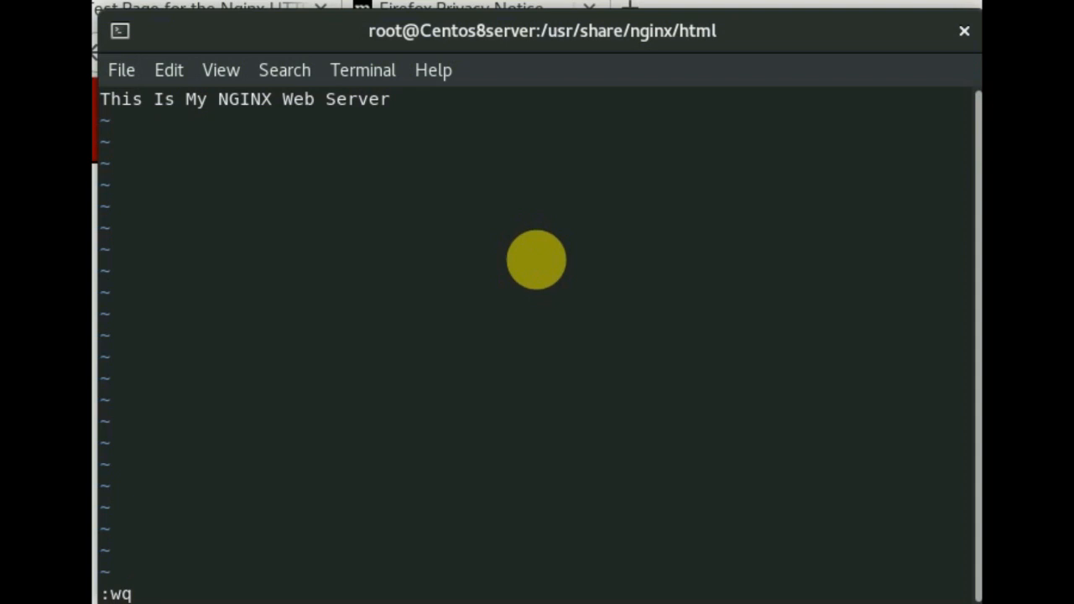
Enter the systemctl restart nginx command to restart the web server.
{"action": "type", "text": "syst"}
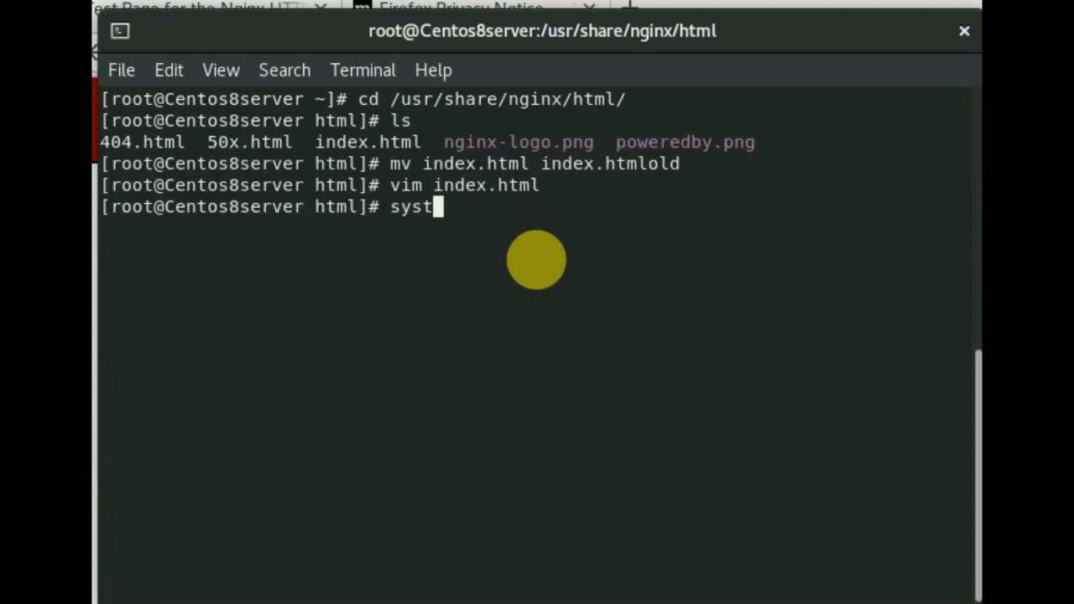
{"action": "type", "text": "emctl"}
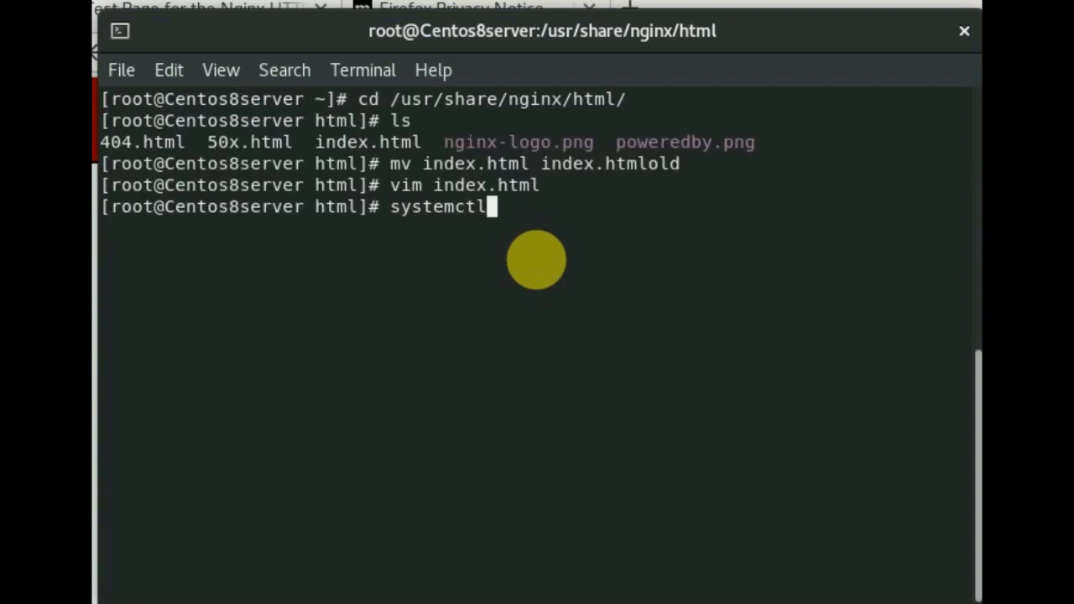
{"action": "type", "text": "restart ngin"}
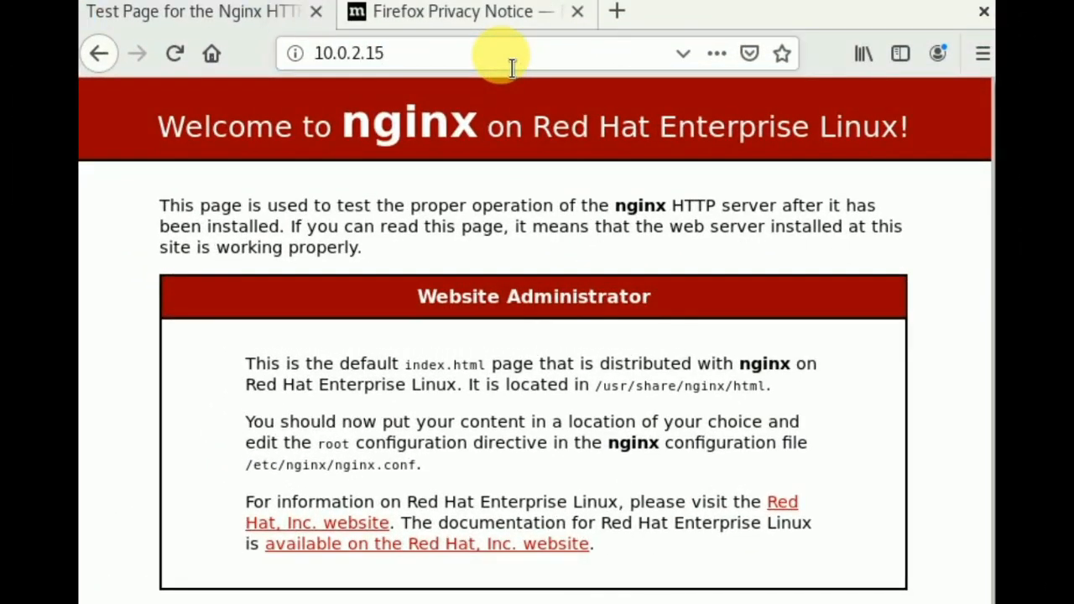
{"action": "left_click", "coordinate": [982, 53]}
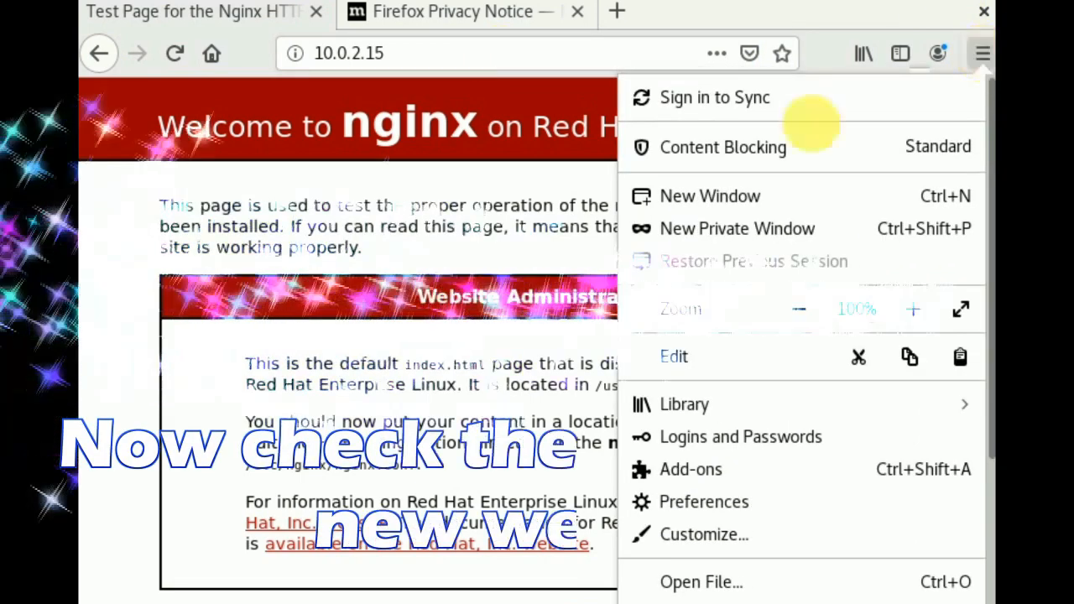
{"action": "left_click", "coordinate": [737, 228]}
{"action": "type", "text": "htt"}
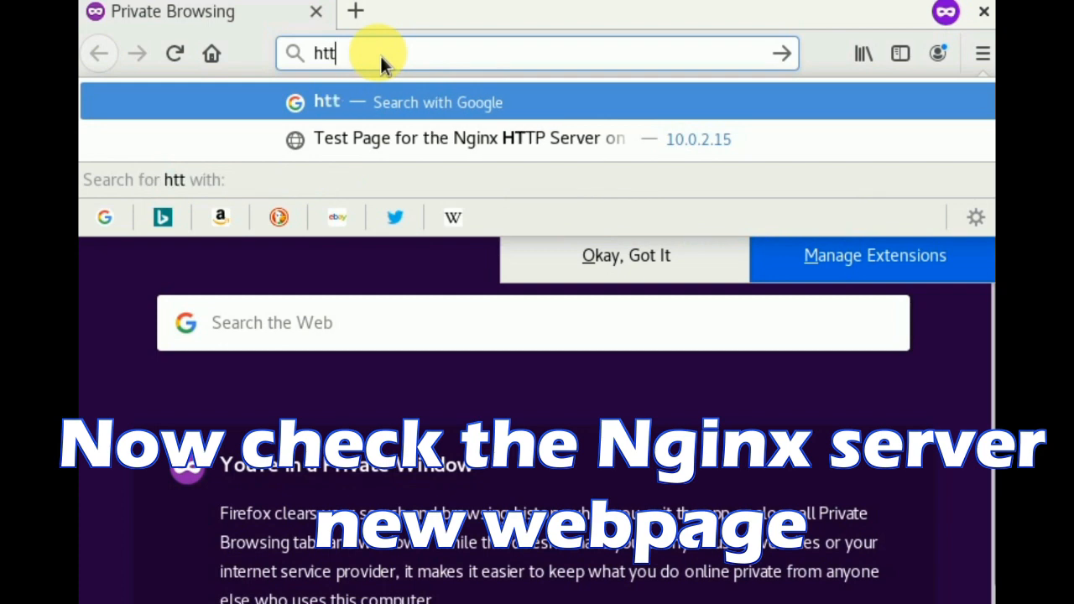
{"action": "type", "text": "p://"}
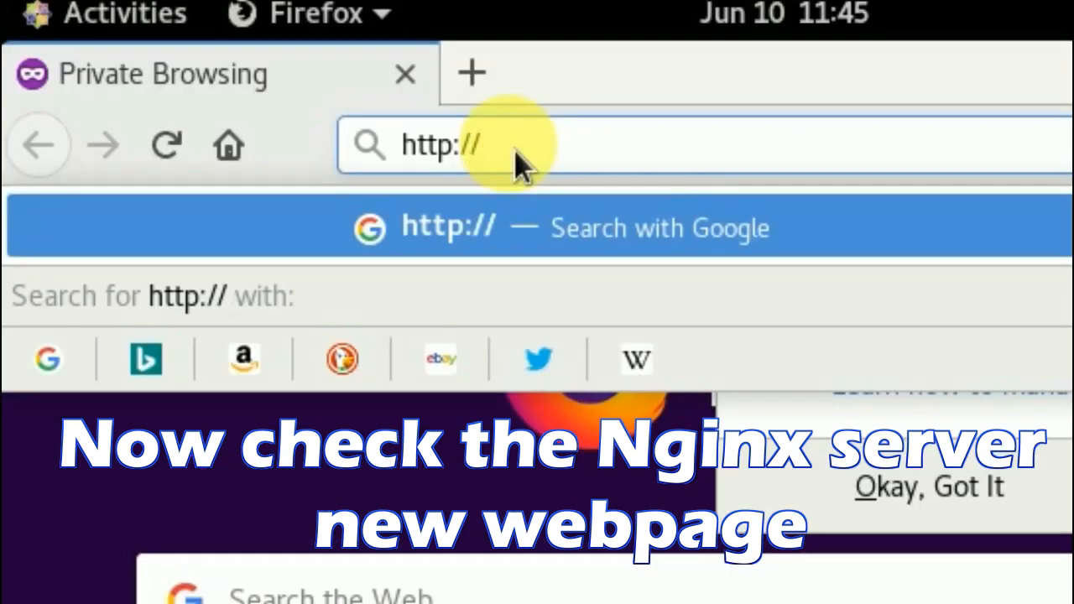
{"action": "type", "text": "10.1"}
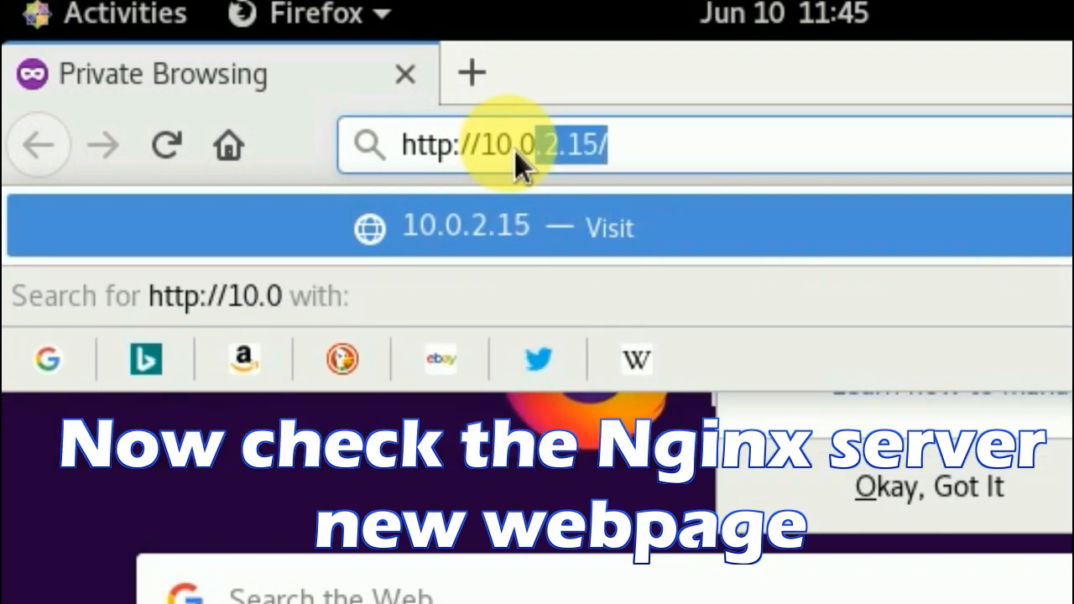
{"action": "mouse_move", "coordinate": [840, 155]}
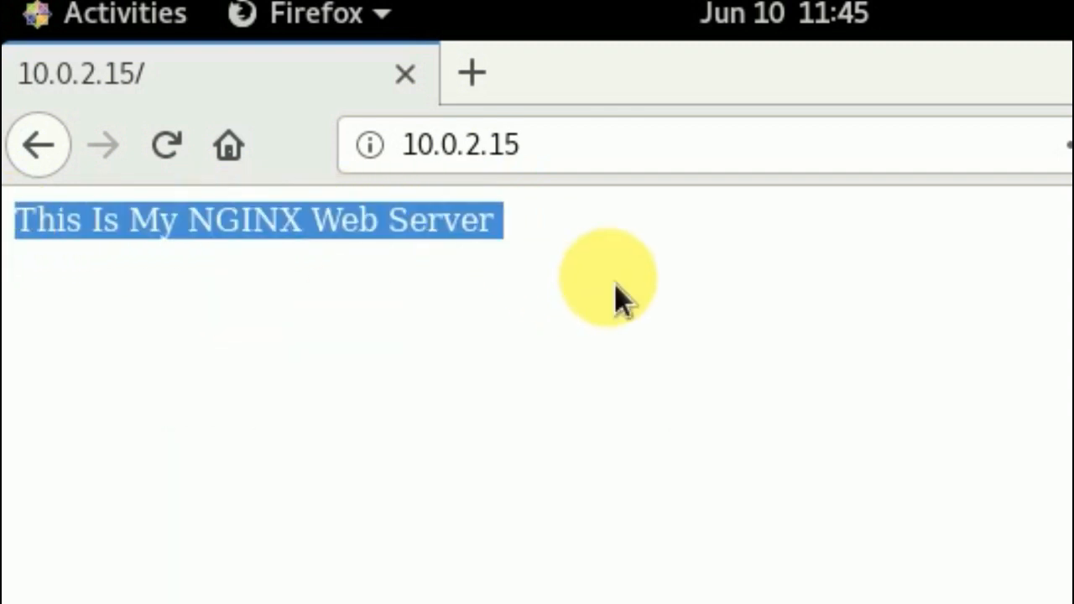
{"action": "left_click", "coordinate": [606, 269]}
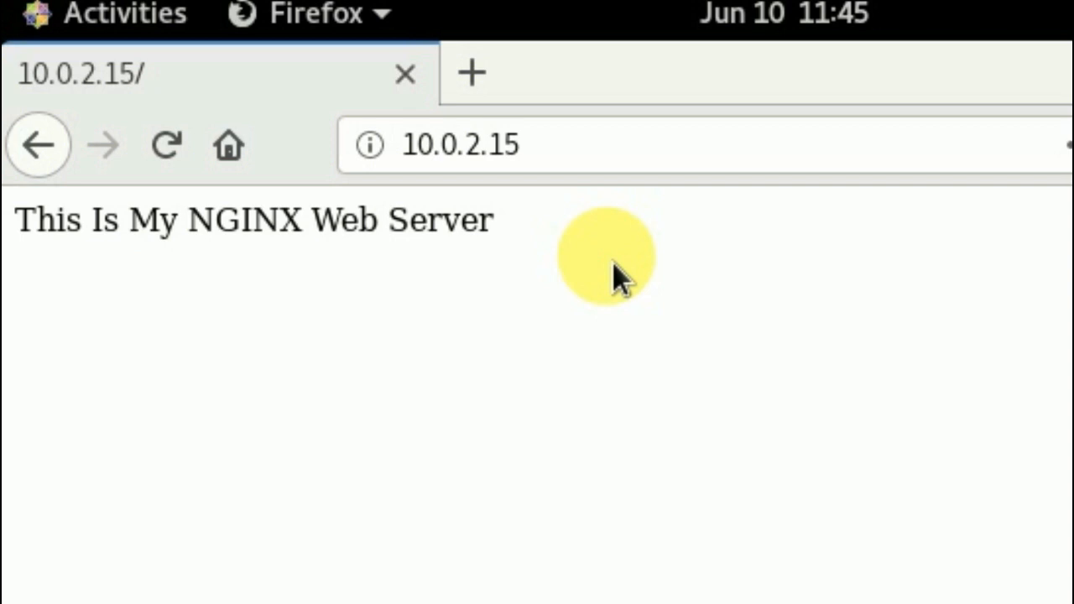
{"action": "mouse_move", "coordinate": [549, 592]}
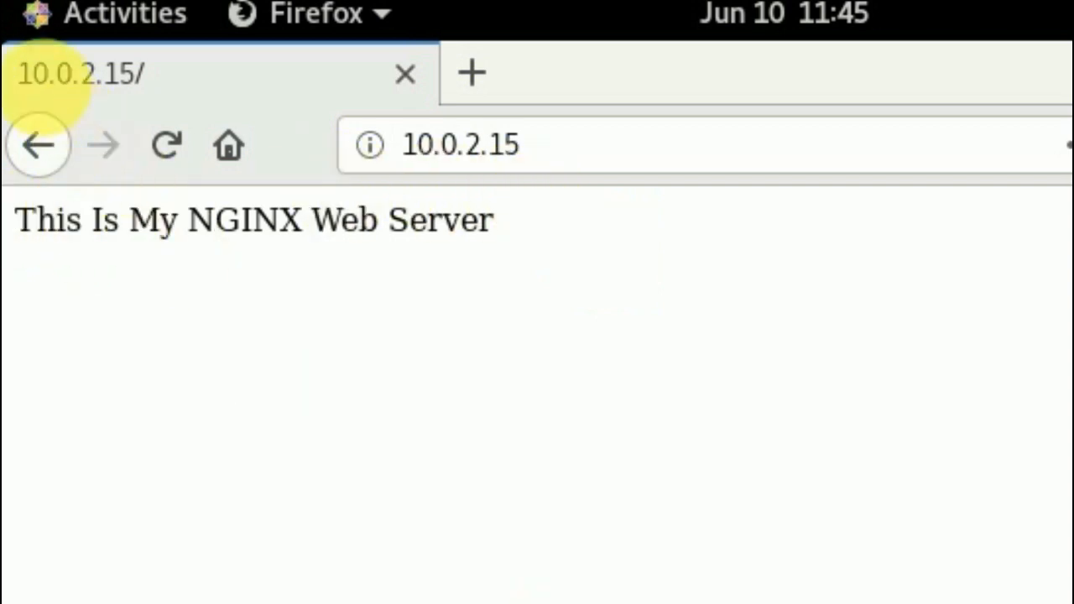
{"action": "mouse_move", "coordinate": [774, 394]}
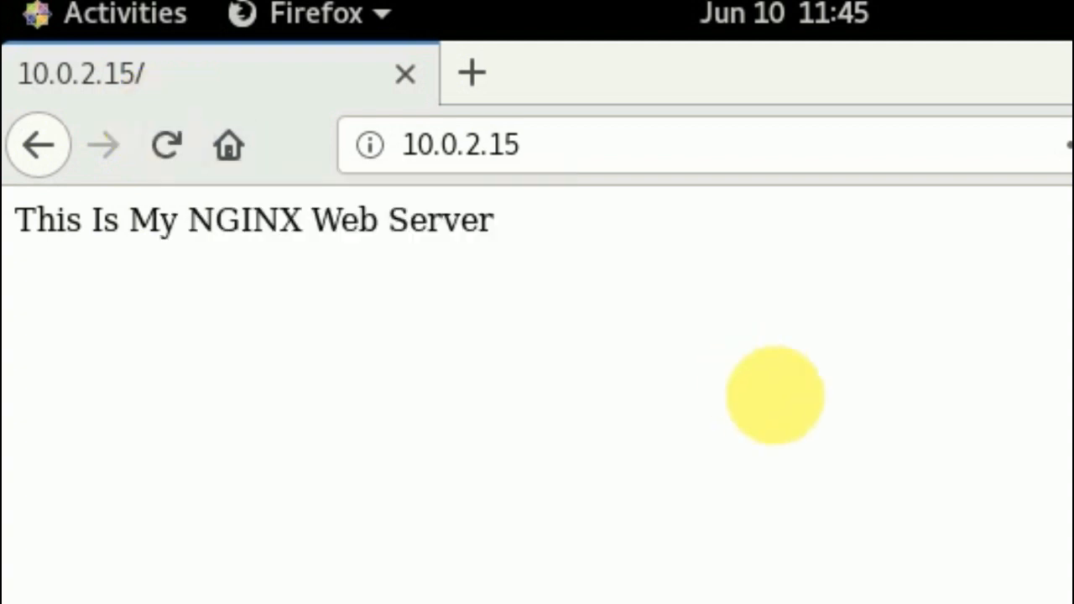